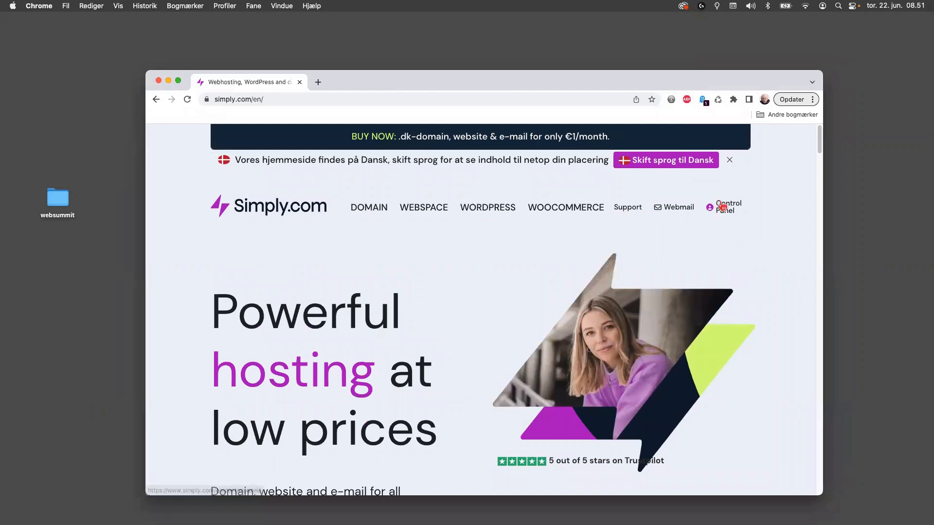
Open the Simply.com control panel home listing the thoth.dk Basic Suite product.
left_click(728, 207)
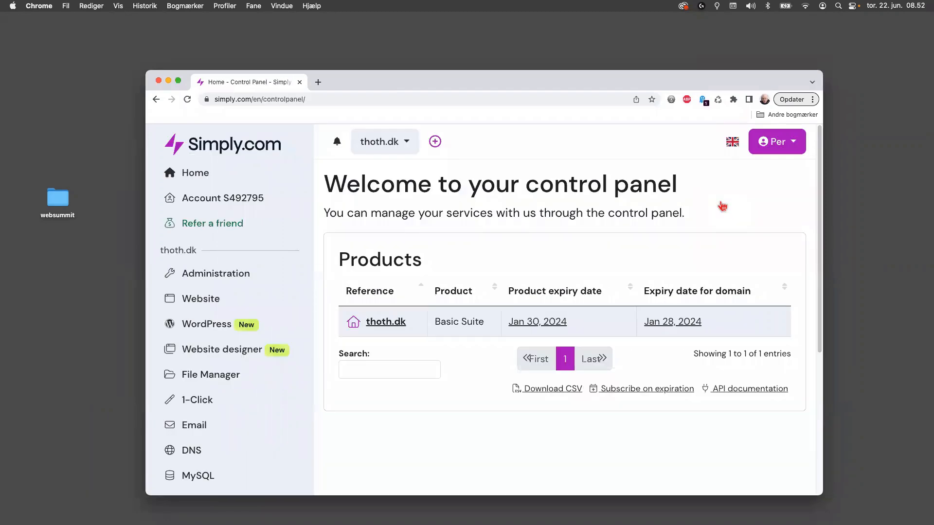
mouse_move(400, 410)
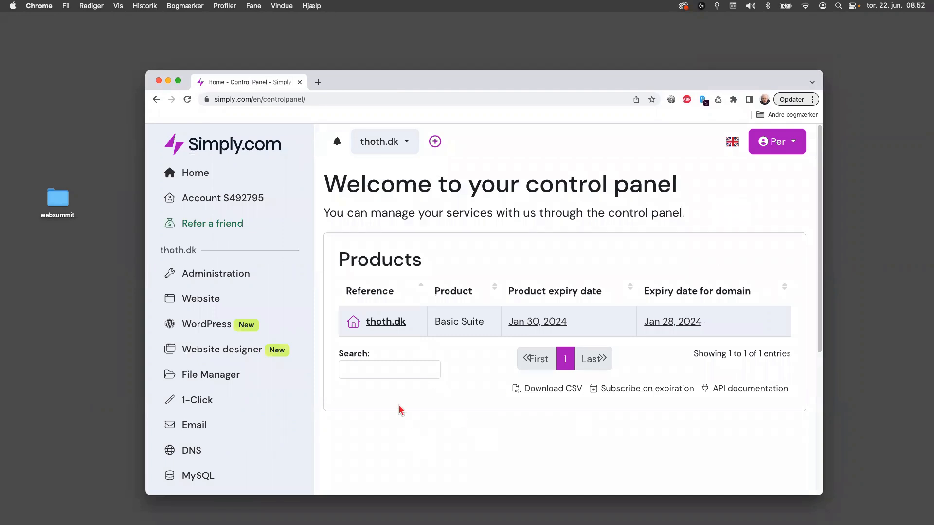
scroll("down", 3)
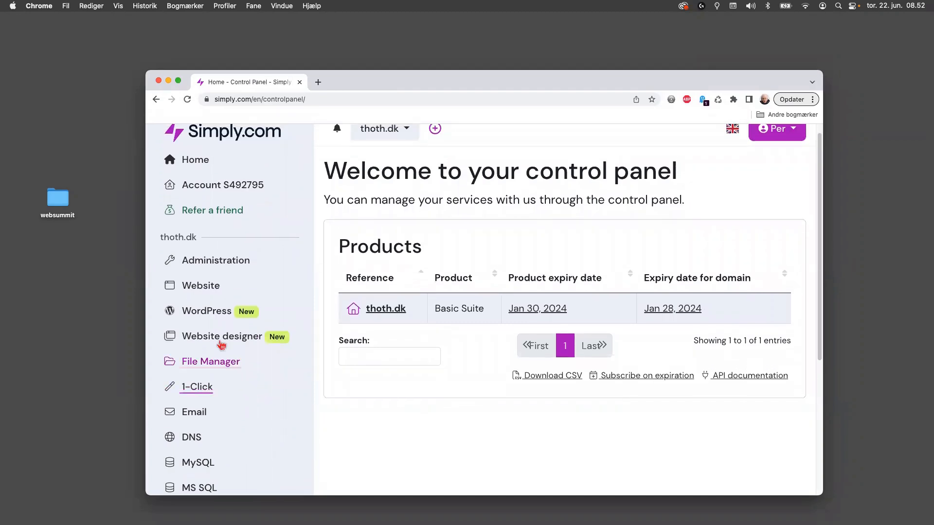
mouse_move(210, 290)
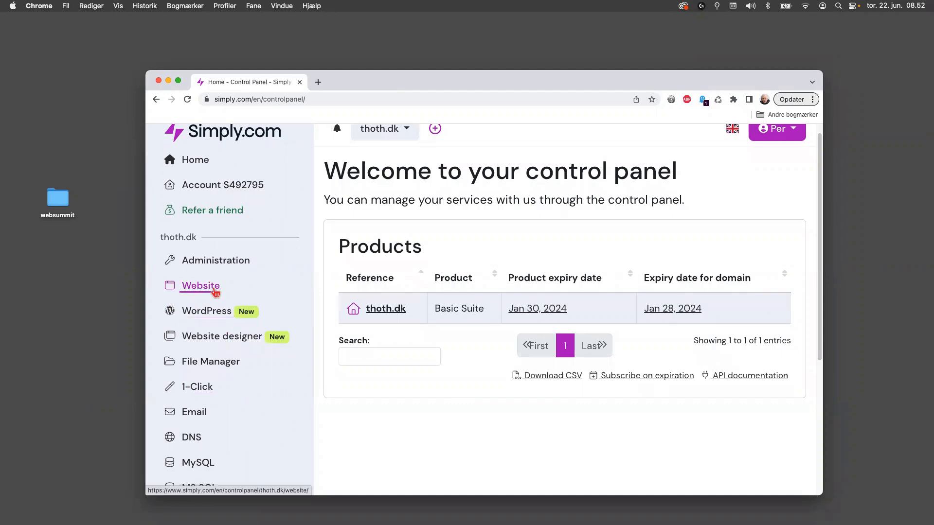
Open the thoth.dk Website overview and scroll down to its hosting tool tiles.
left_click(200, 285)
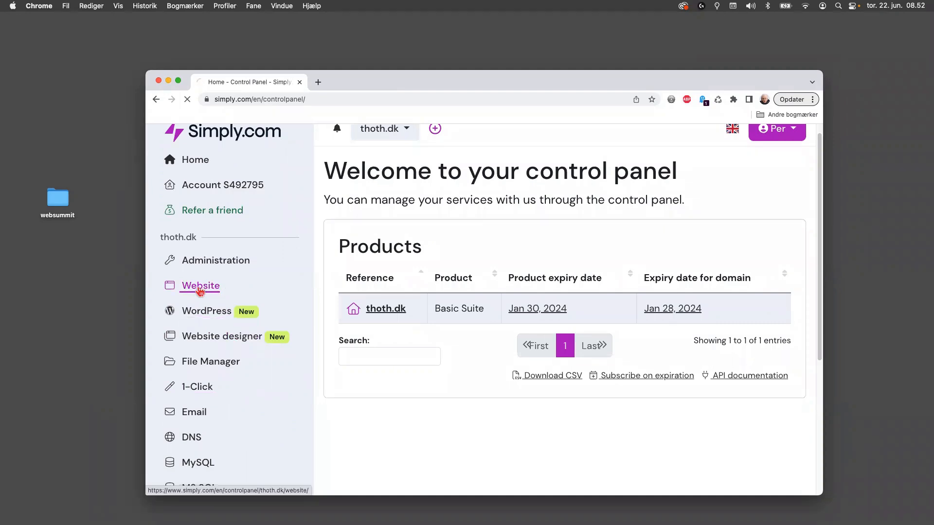
left_click(200, 286)
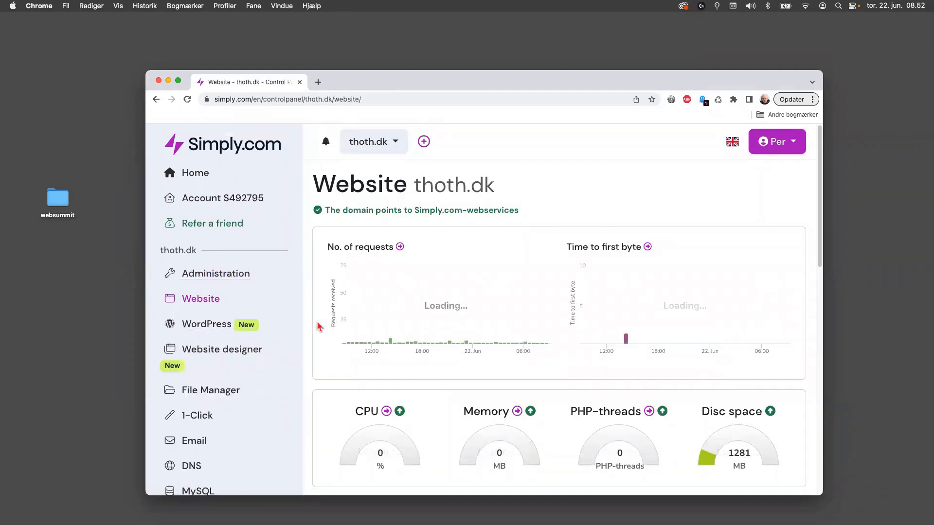
scroll("down", 3)
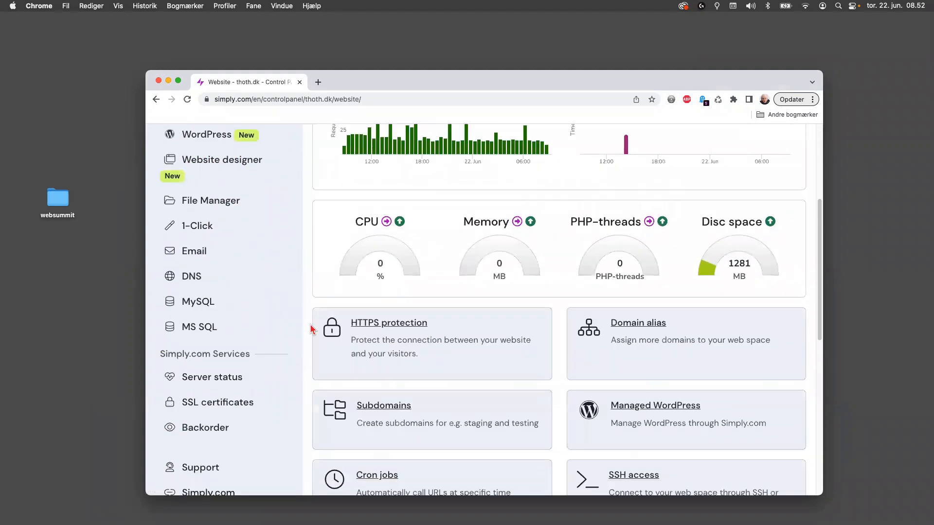
scroll("down", 3)
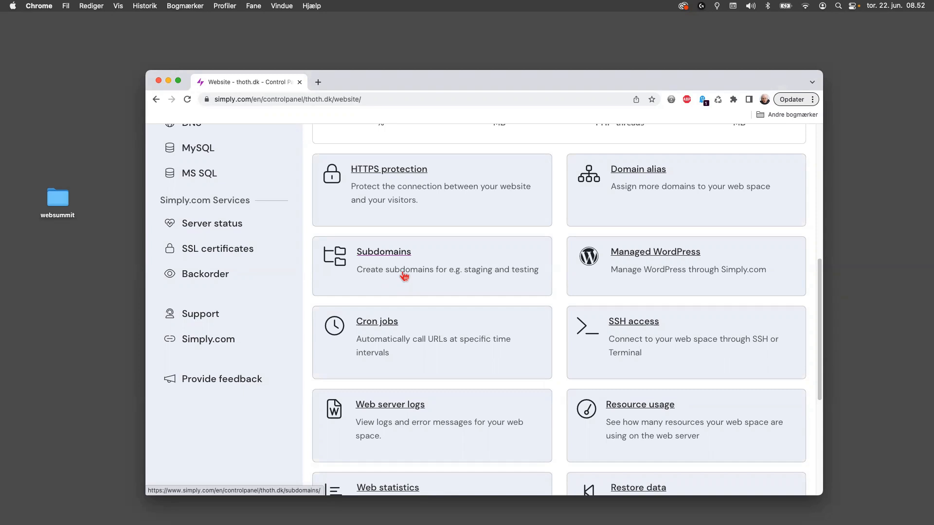
mouse_move(396, 257)
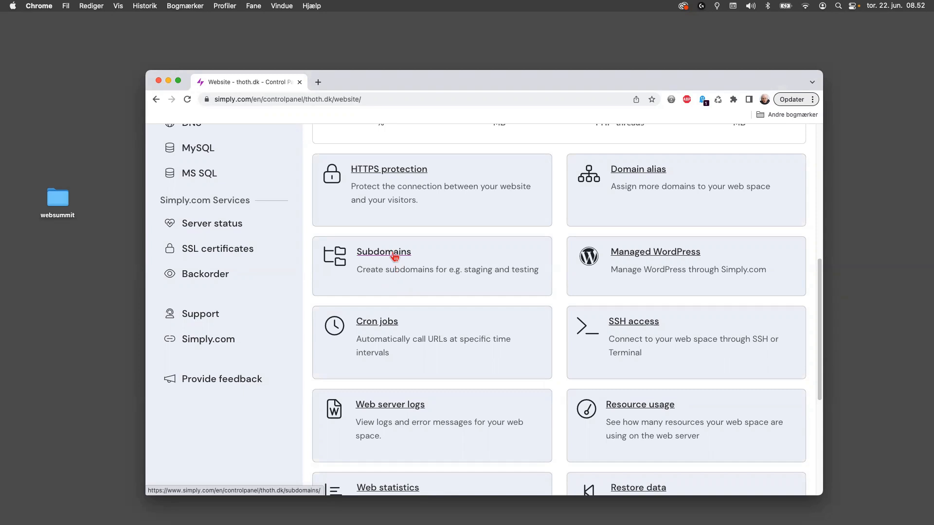
Show the thoth.dk subdomains s4, thursday, woo and xxxx with their folders.
left_click(384, 252)
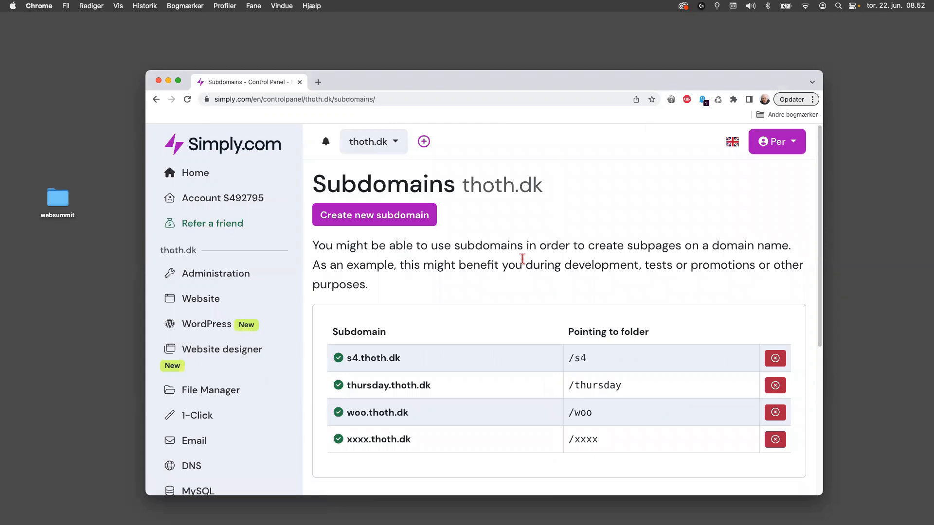
scroll("down", 3)
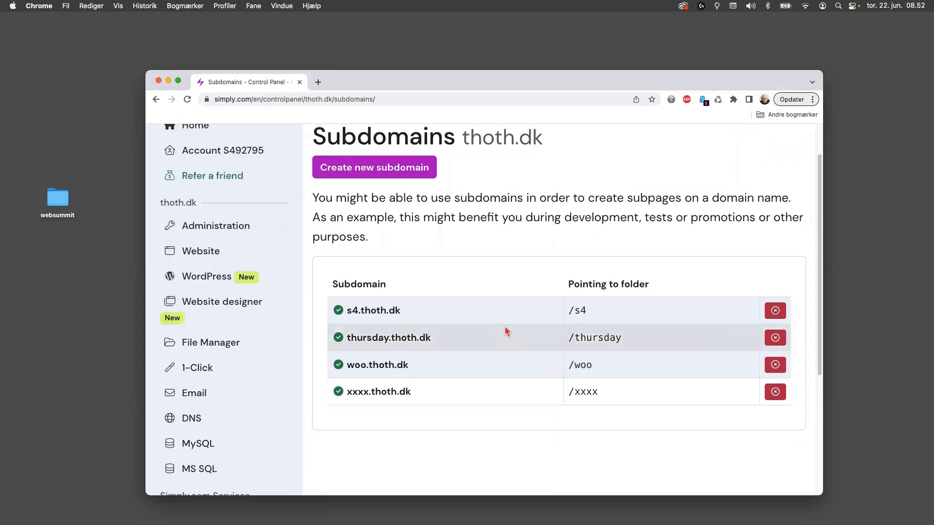
mouse_move(372, 376)
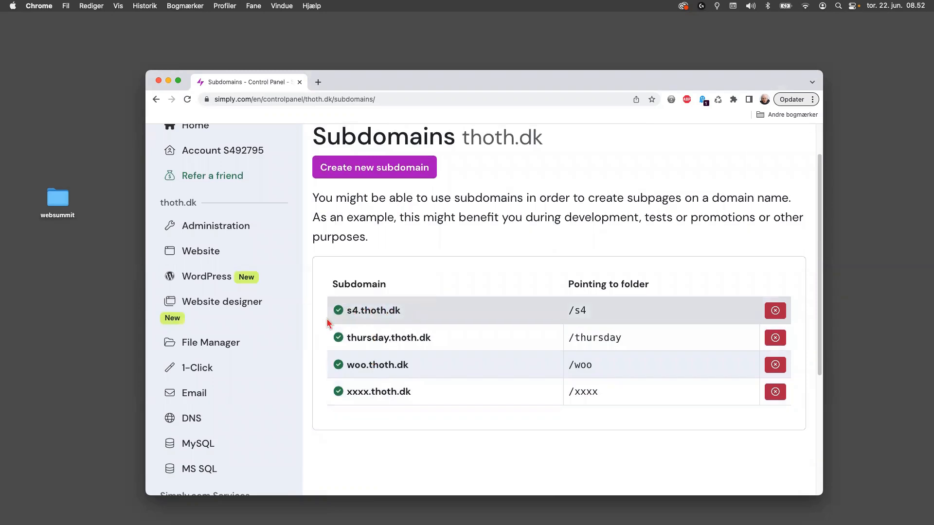
mouse_move(356, 324)
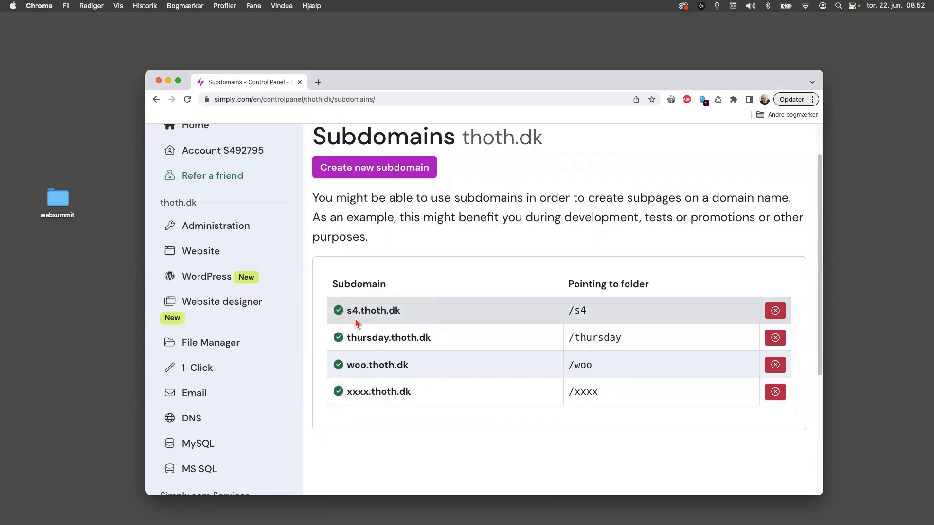
mouse_move(463, 271)
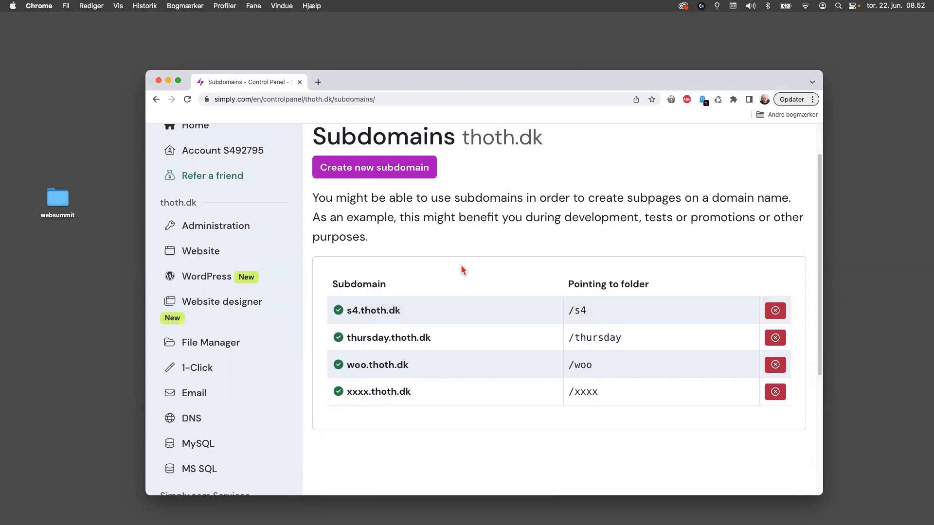
mouse_move(389, 189)
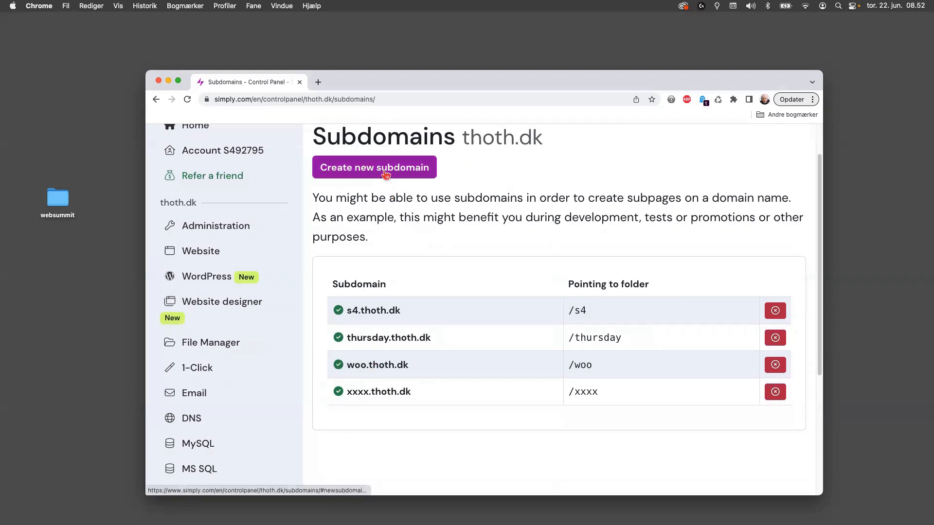
Create a new thoth.dk subdomain named 'examwp' using the examwp folder.
left_click(375, 167)
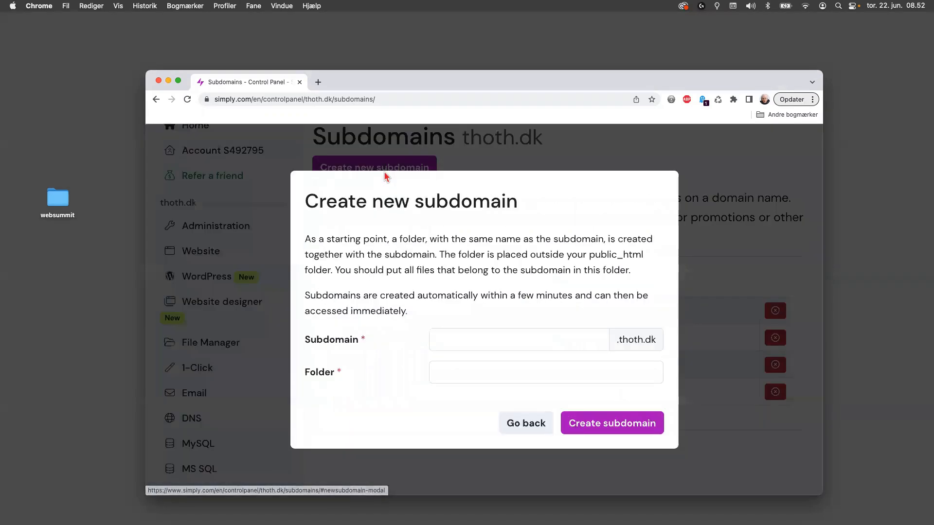
left_click(520, 340)
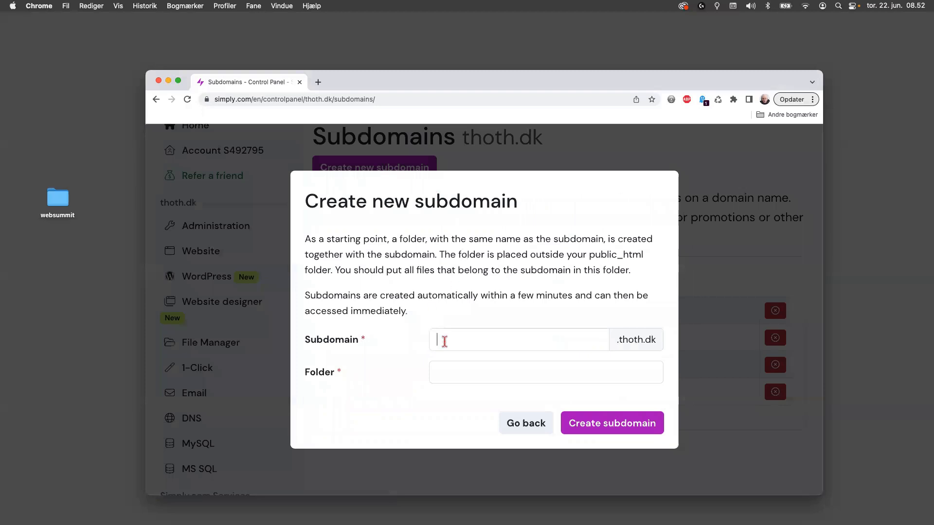
left_click(518, 339)
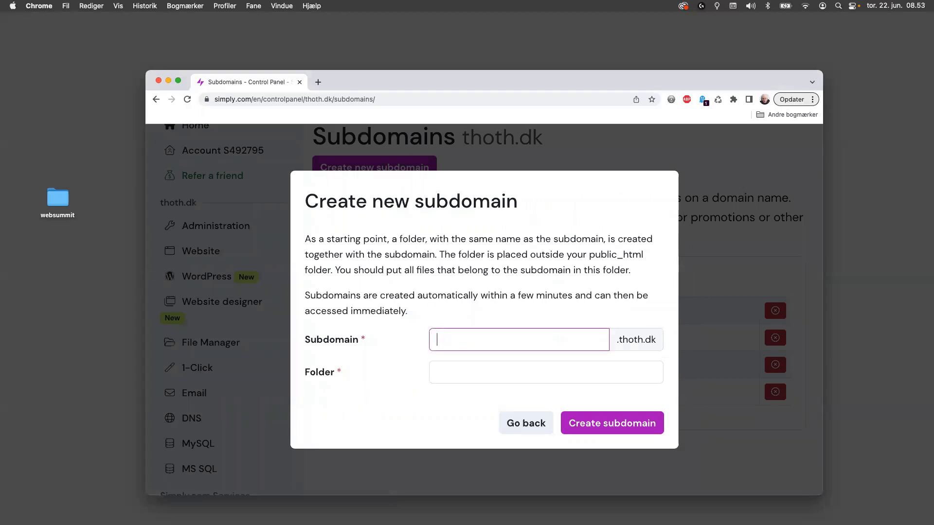
type("exam-")
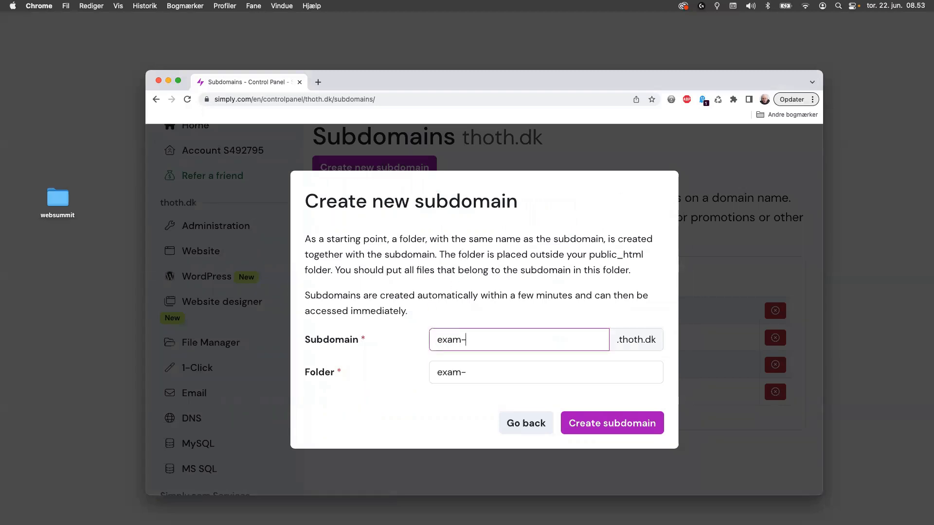
type("wp")
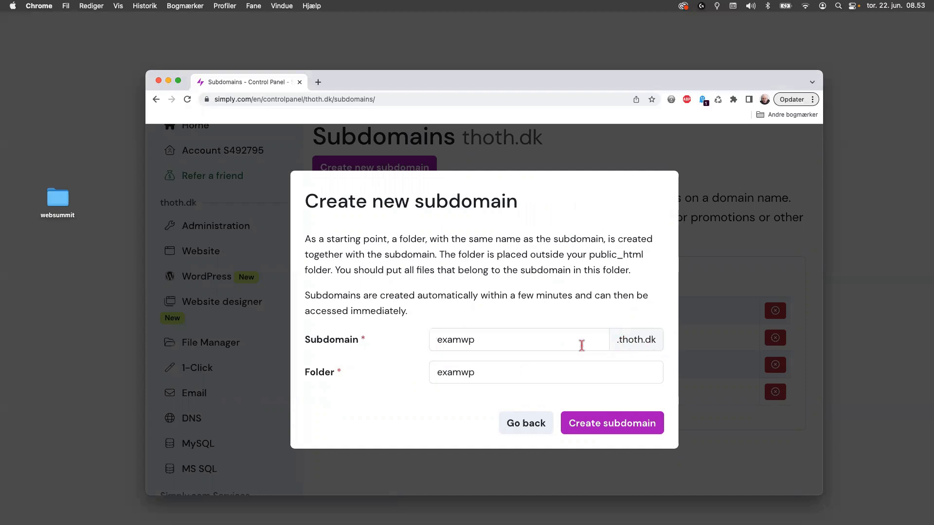
mouse_move(385, 389)
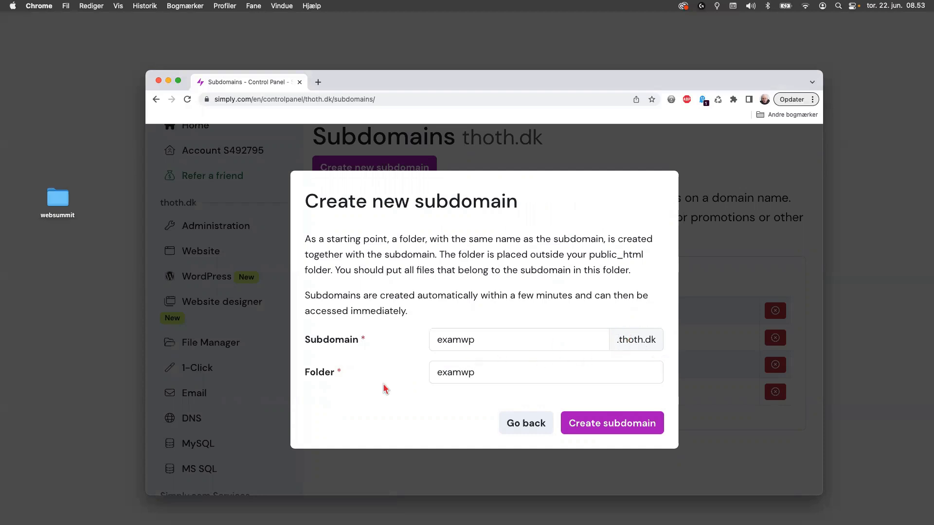
left_click(613, 423)
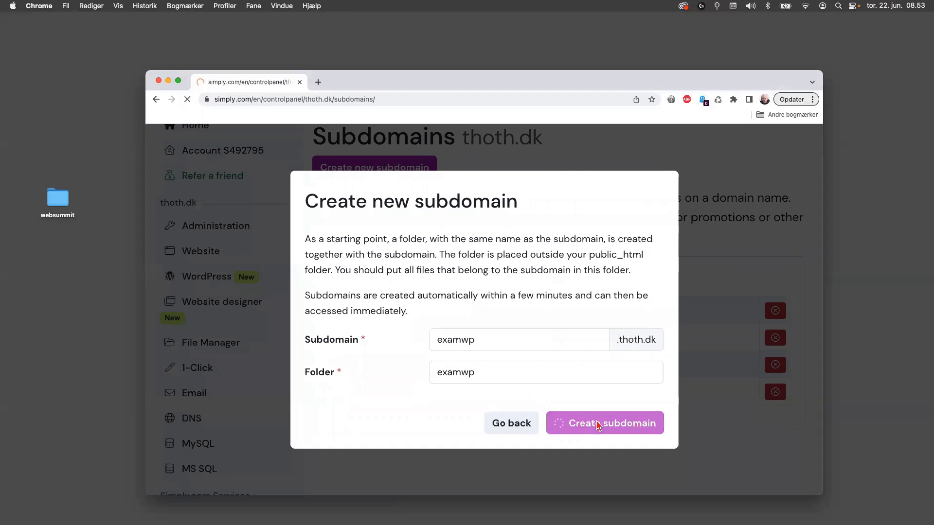
Review the subdomains list, now showing examwp first, pointing to /examwp.
left_click(605, 423)
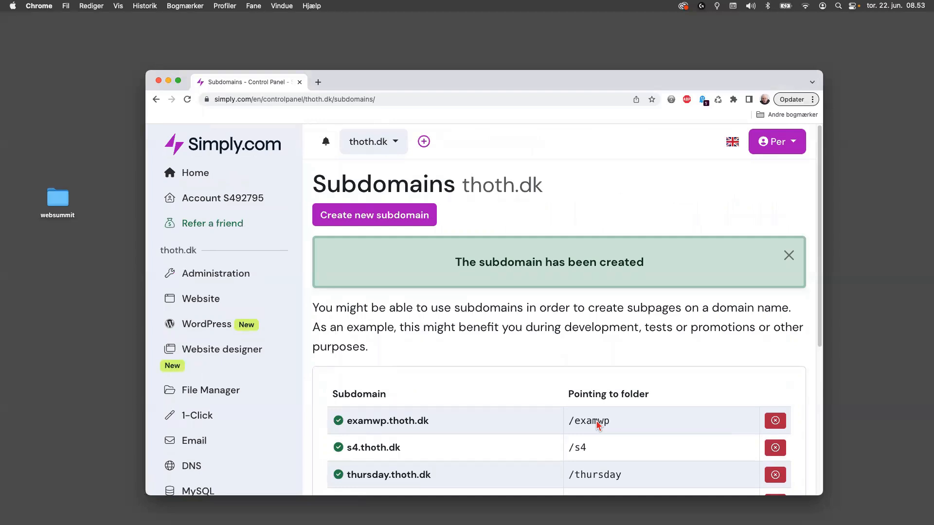
scroll("down", 3)
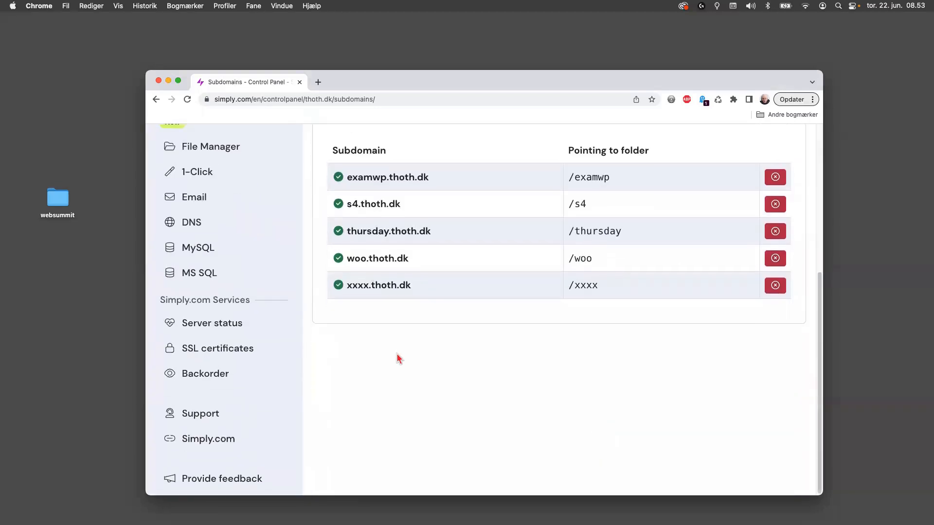
scroll("up", 3)
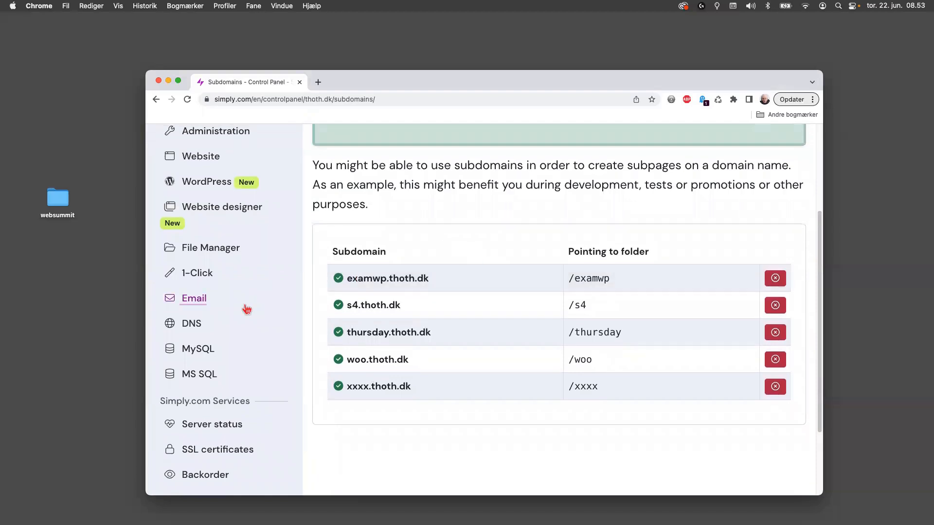
mouse_move(206, 278)
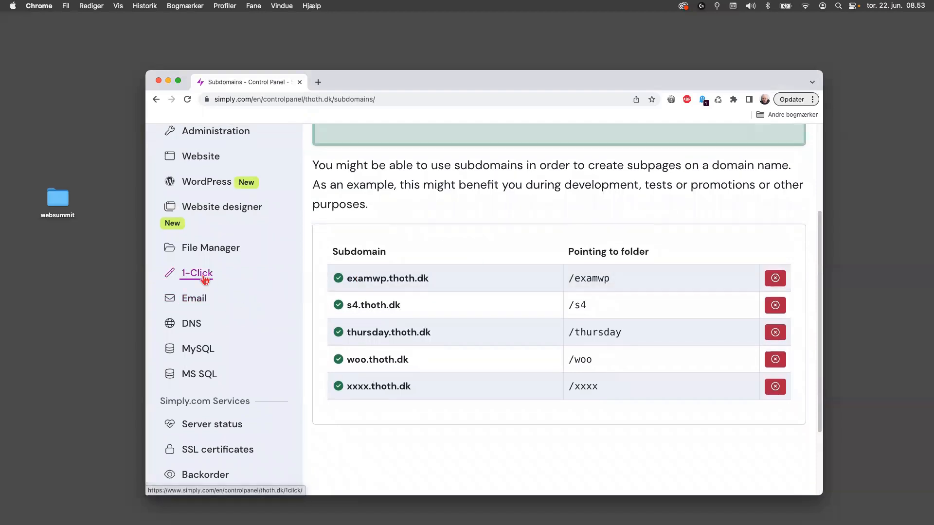
Choose WordPress from the 1-Click installation catalogue for thoth.dk.
left_click(197, 273)
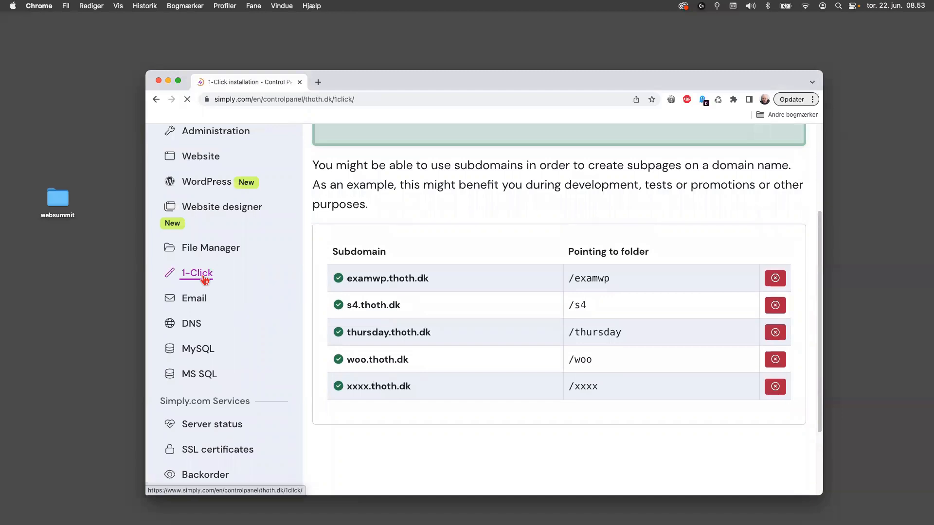
left_click(196, 273)
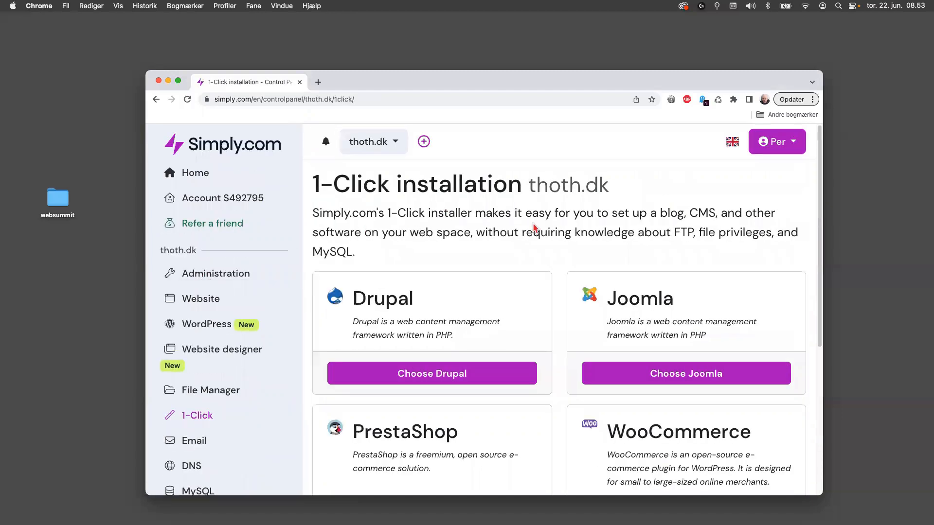
scroll("down", 3)
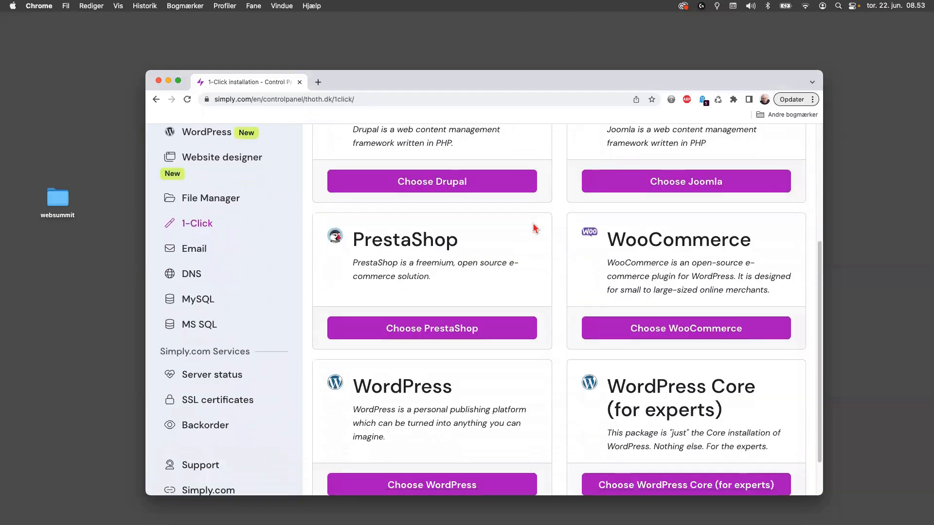
scroll("down", 3)
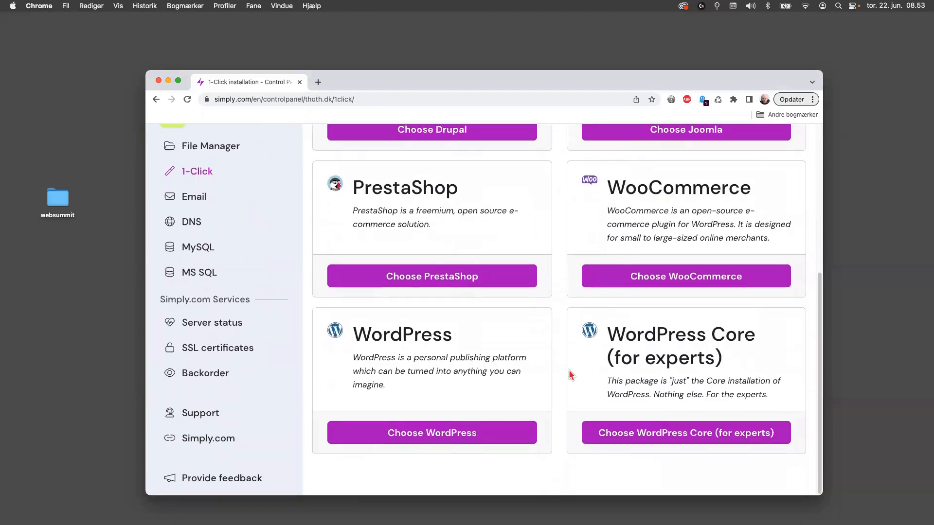
mouse_move(409, 360)
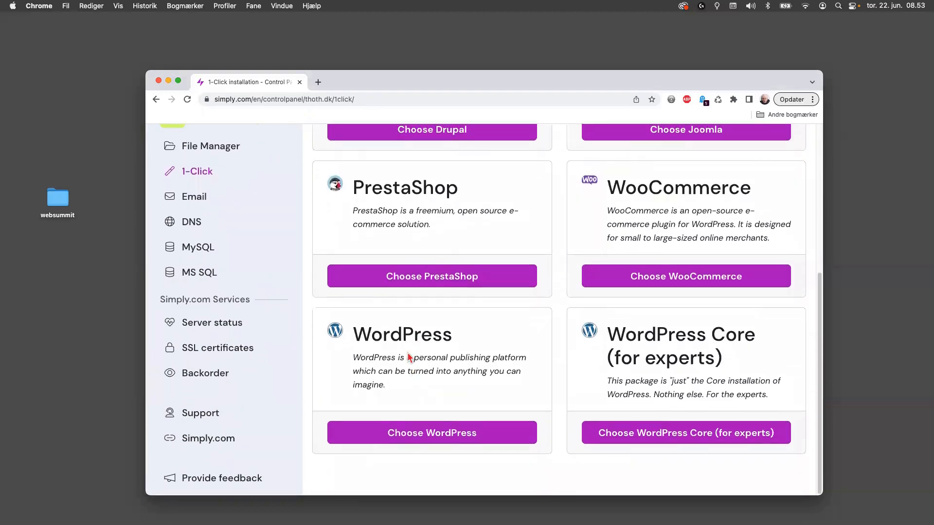
mouse_move(507, 351)
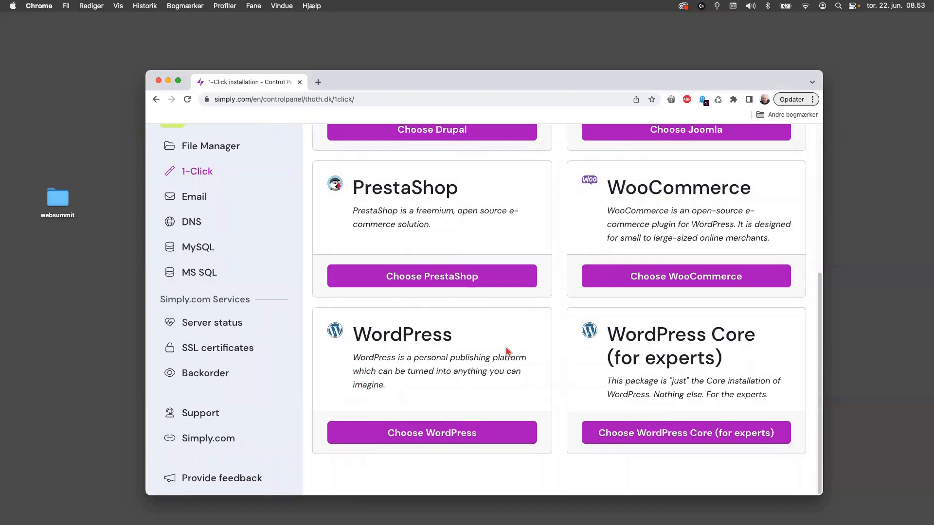
mouse_move(499, 347)
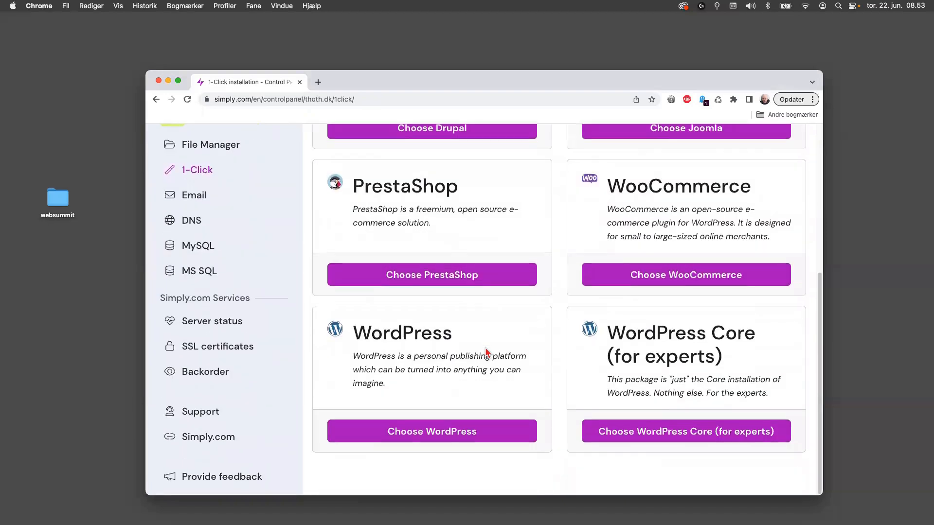
left_click(432, 432)
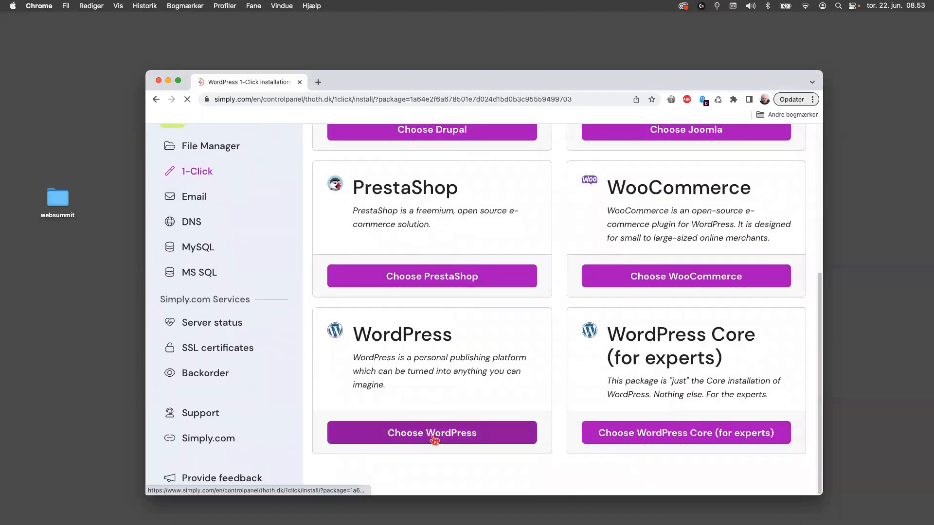
Set the WordPress installer's address to examwp.thoth.dk instead of thoth.dk.
left_click(432, 433)
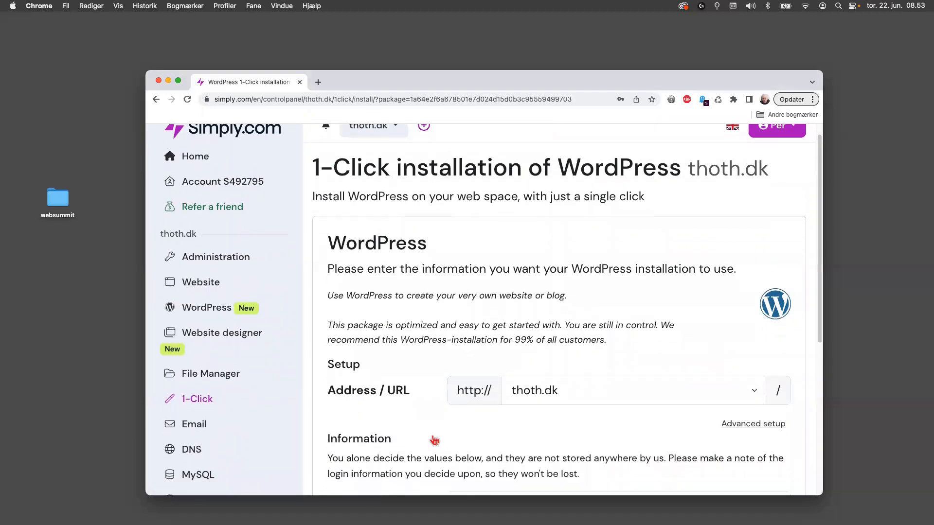
scroll("down", 3)
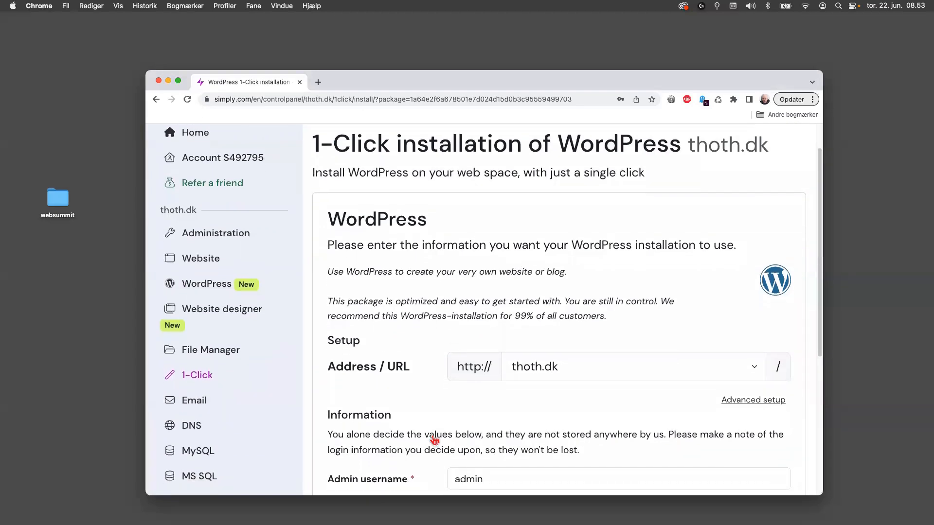
mouse_move(607, 377)
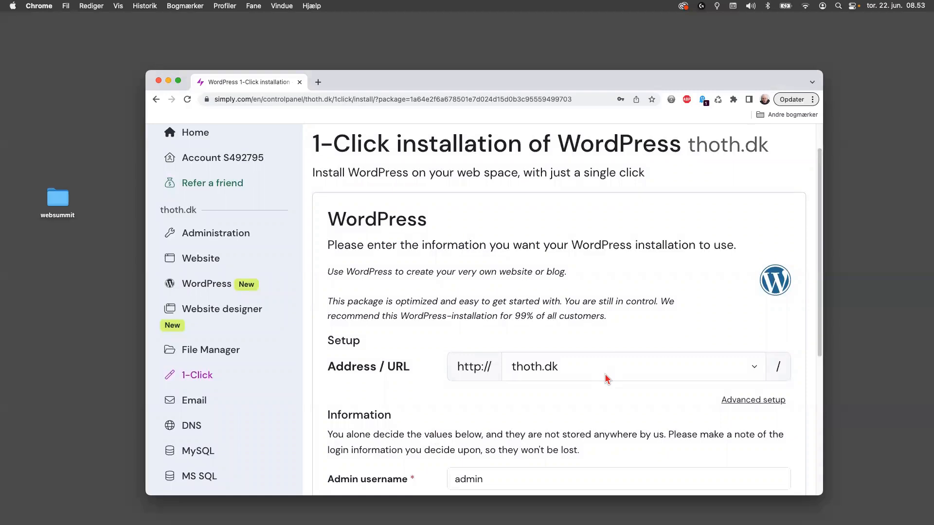
mouse_move(758, 372)
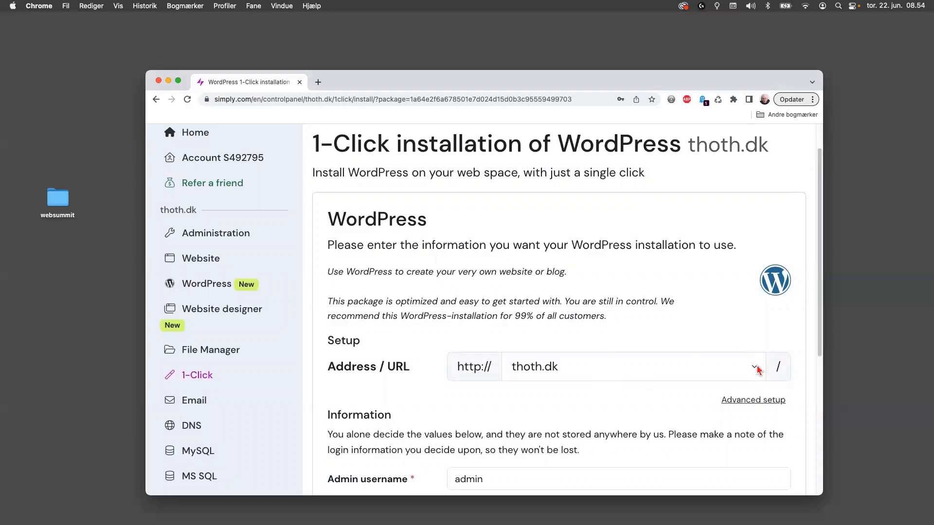
left_click(755, 367)
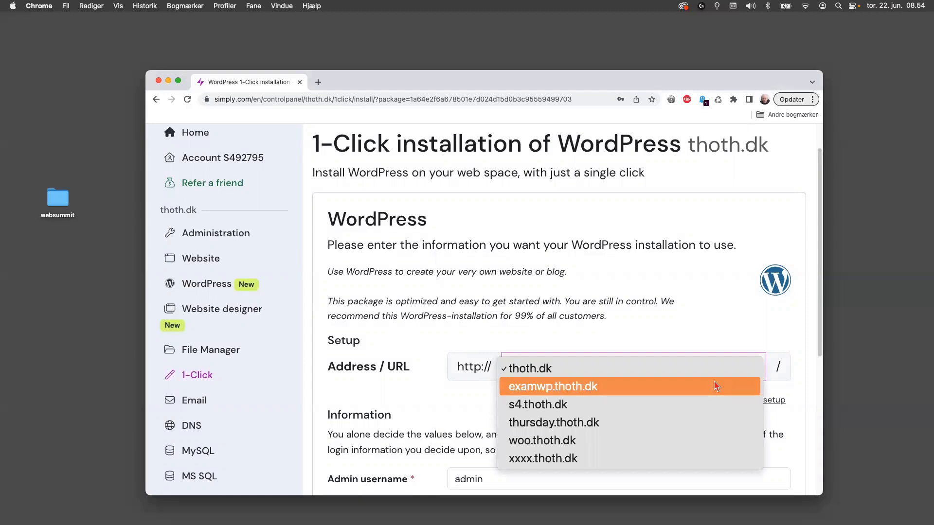
mouse_move(716, 310)
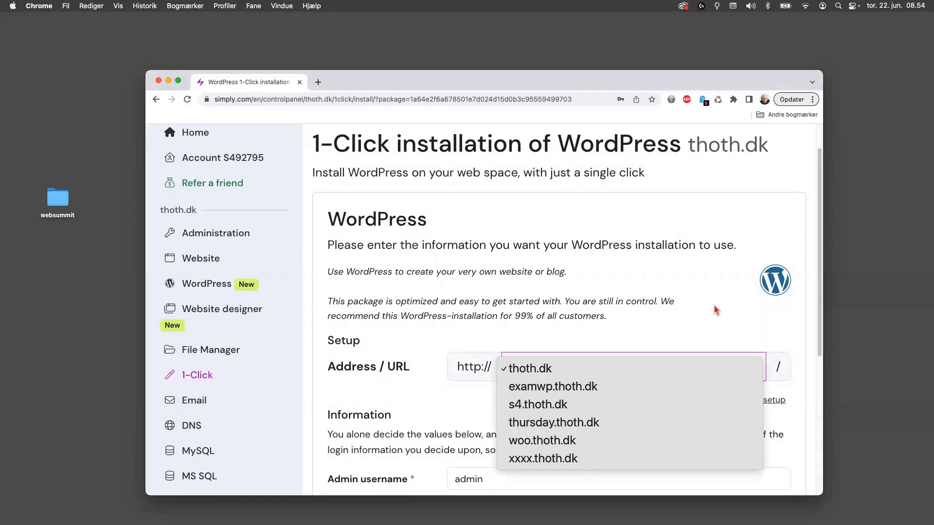
mouse_move(719, 384)
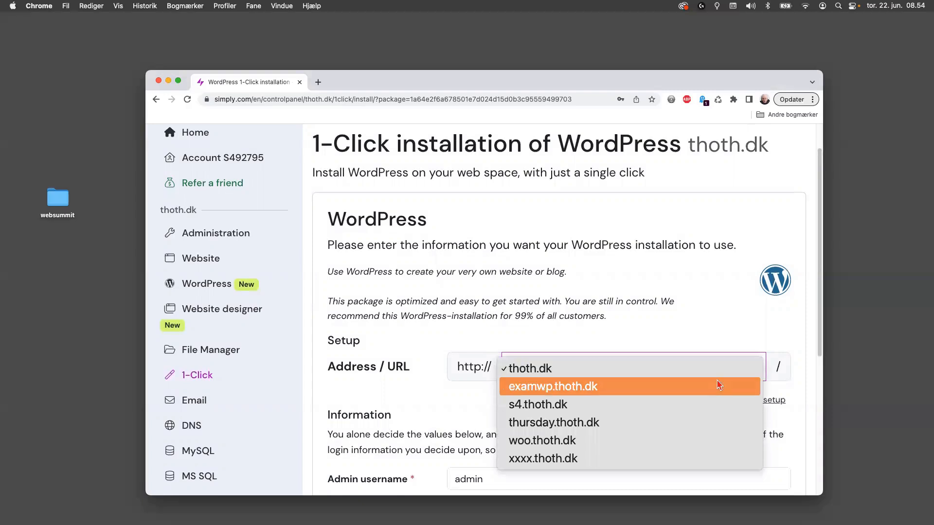
left_click(553, 386)
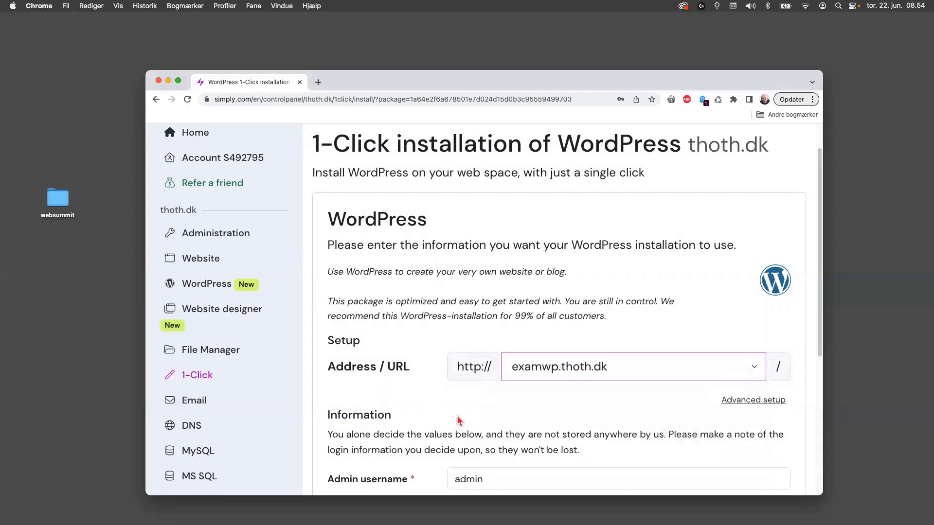
Enter admin username 'per', a generated strong password, and site name 'Sample Exam'.
scroll("down", 3)
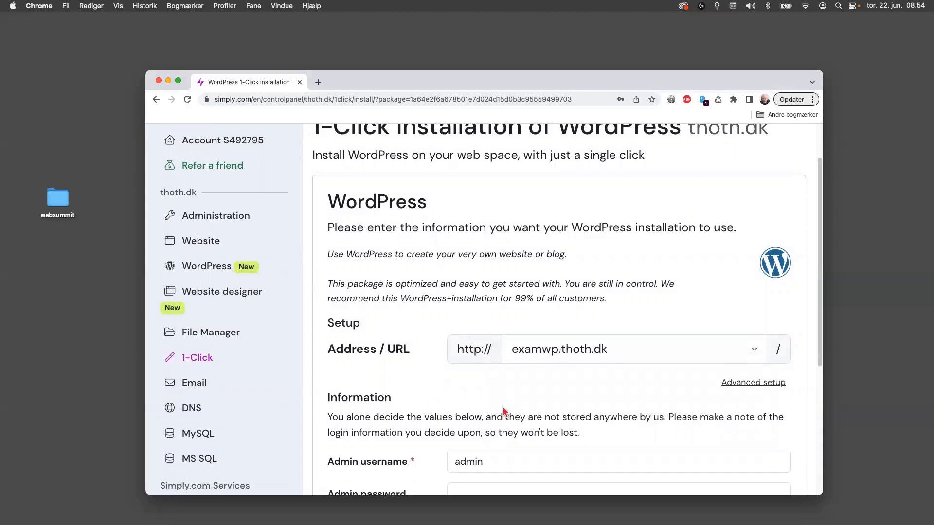
scroll("down", 3)
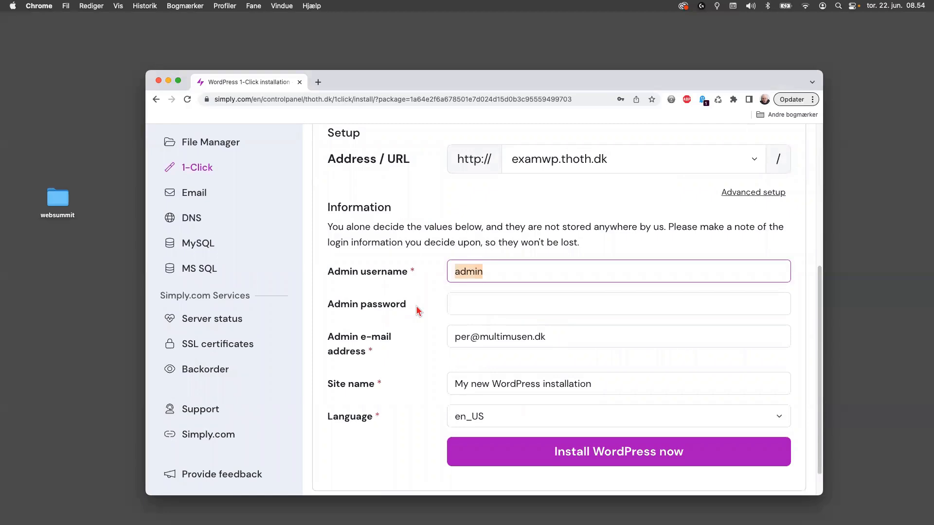
type("per")
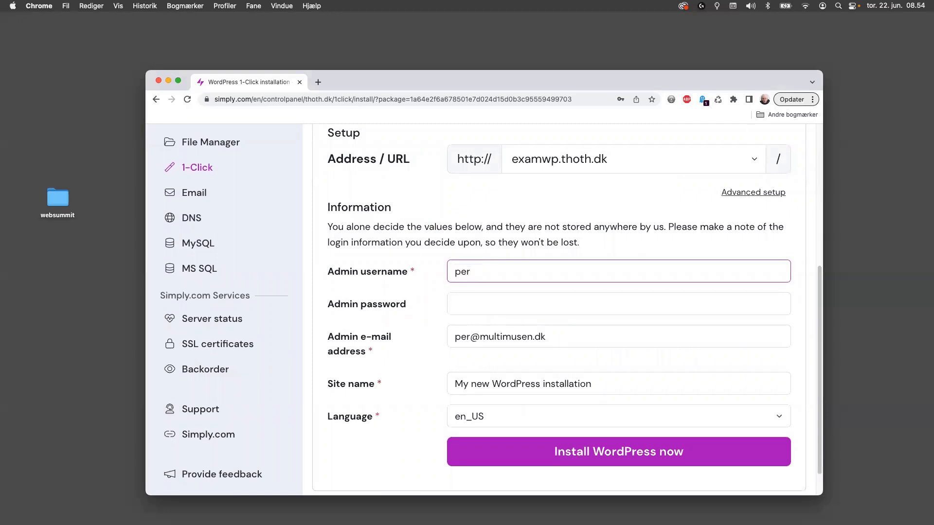
left_click(619, 304)
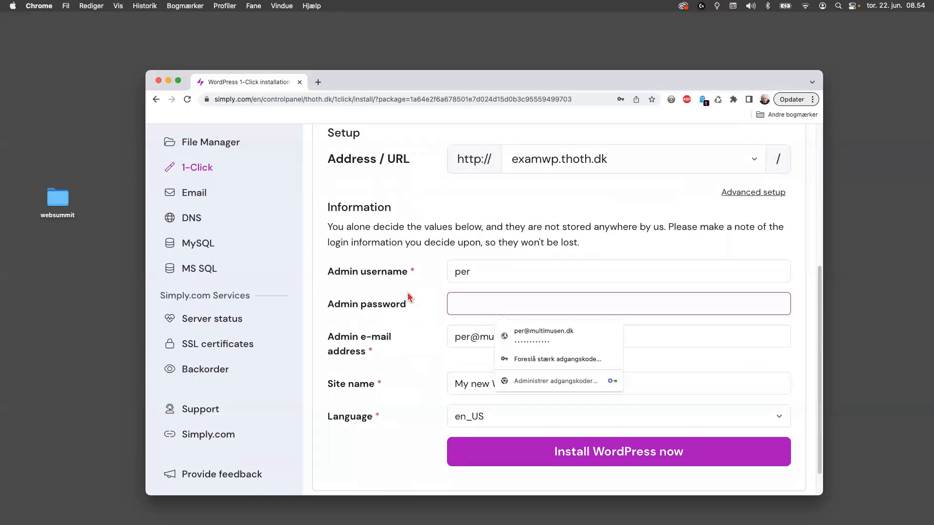
left_click(558, 359)
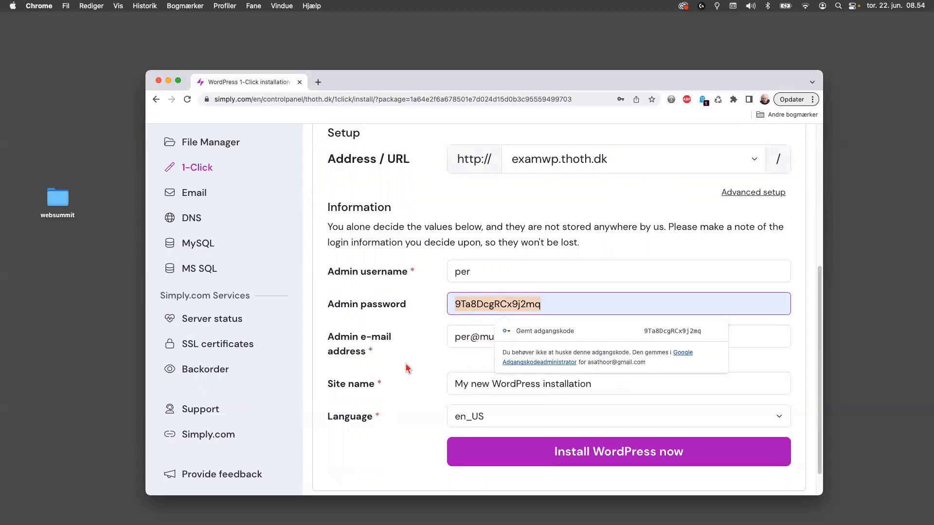
left_click(619, 384)
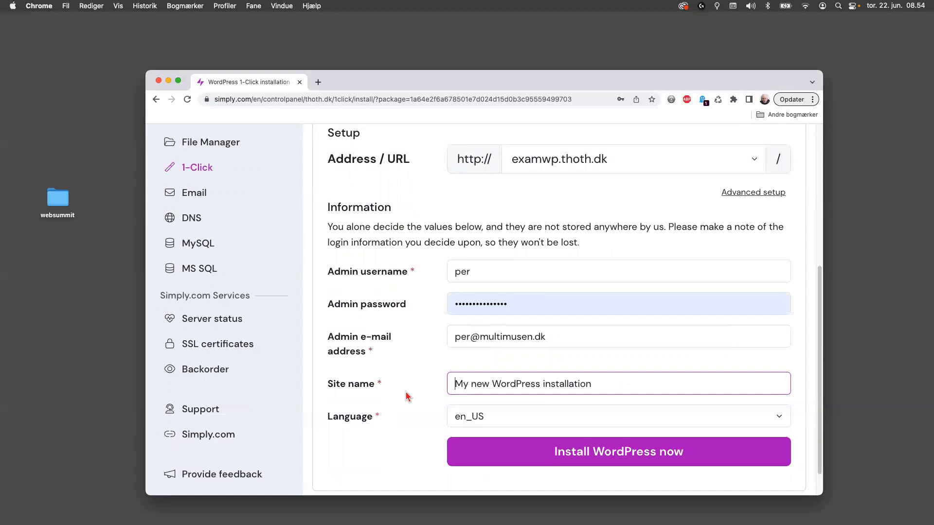
type("Sa")
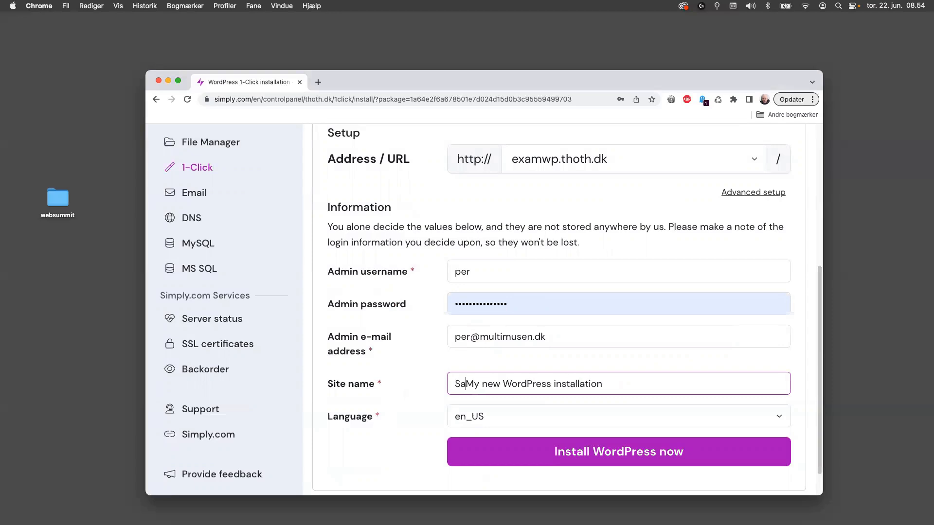
type("Sample")
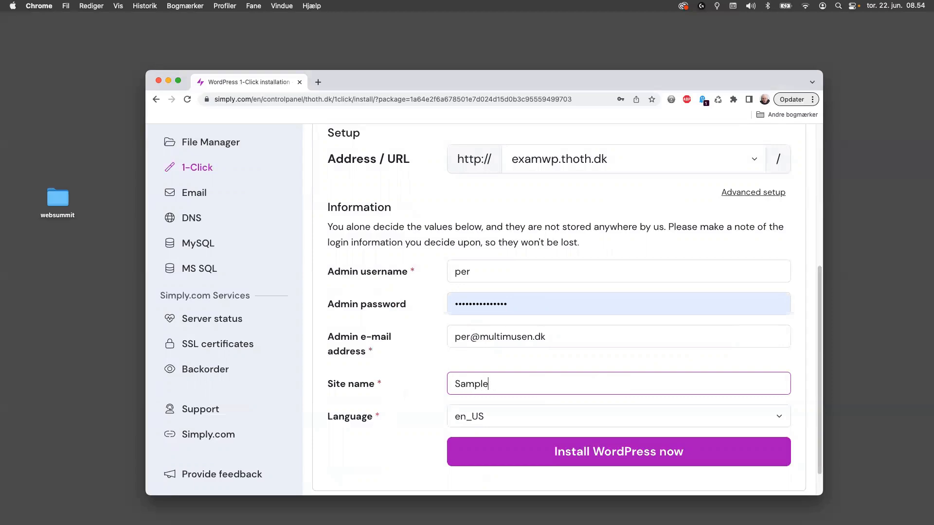
type("Exam")
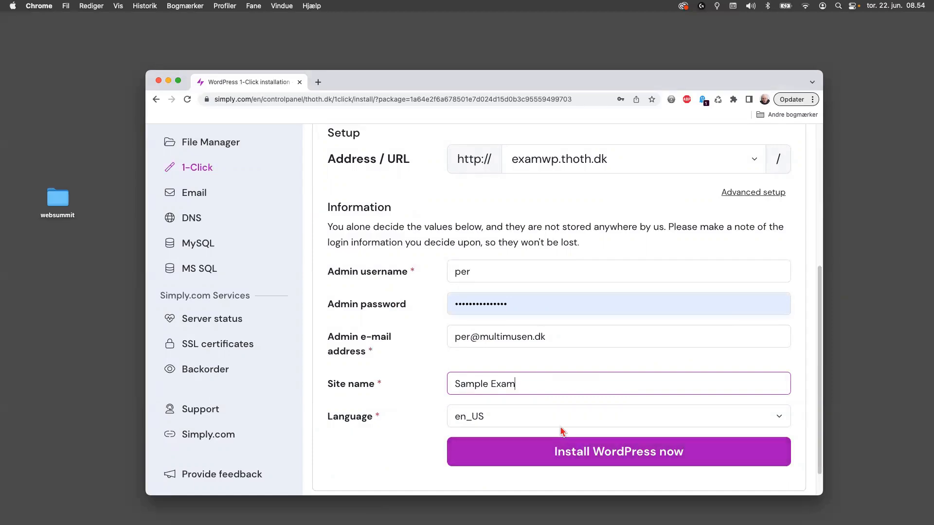
mouse_move(470, 432)
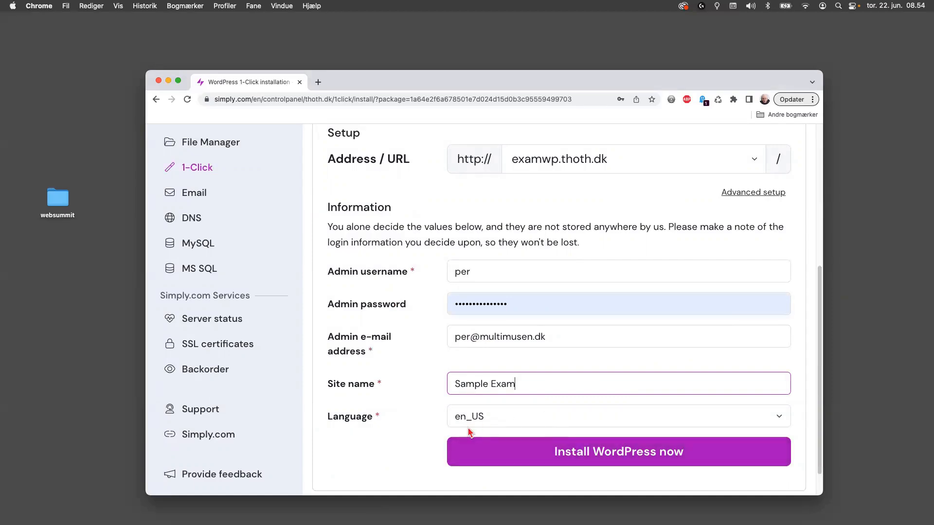
mouse_move(618, 456)
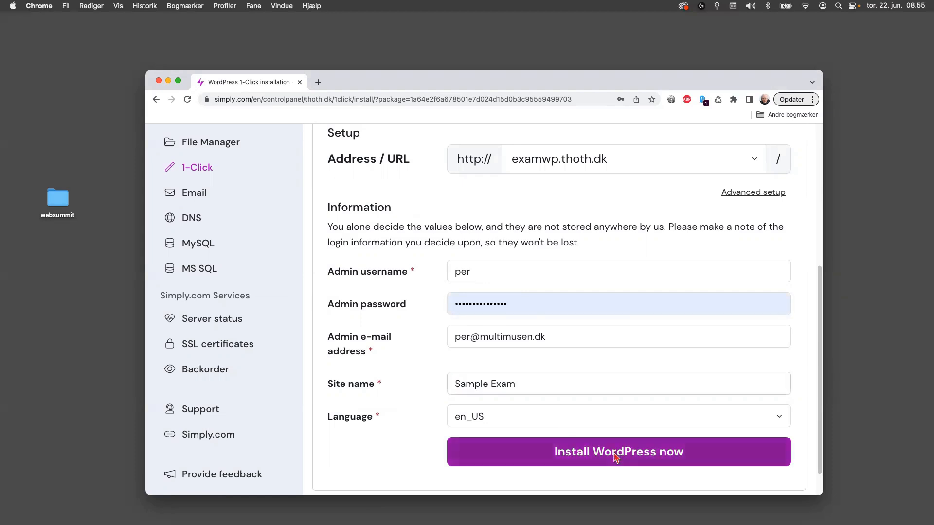
left_click(618, 451)
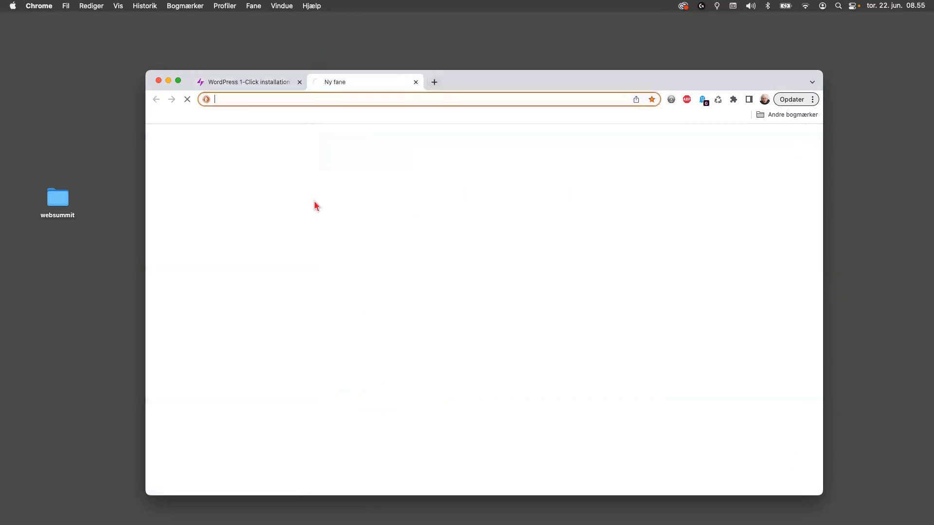
View the s4.thoth.dk and woo.thoth.dk sites, then return to the installer tab.
type("s4")
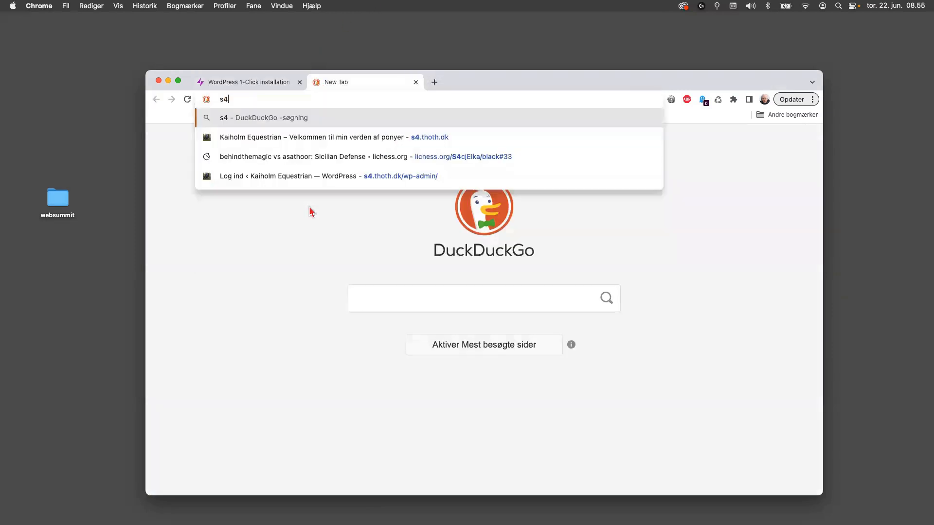
type(".thoth.dk")
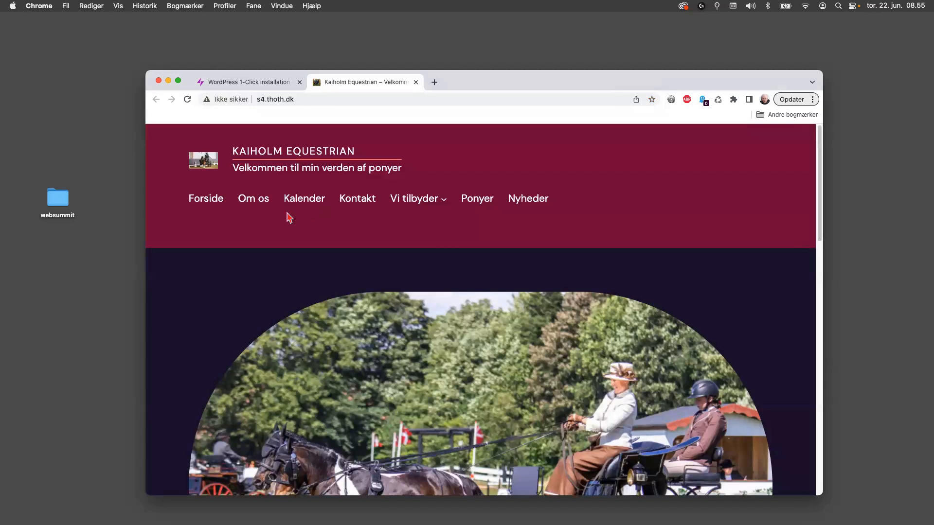
scroll("down", 3)
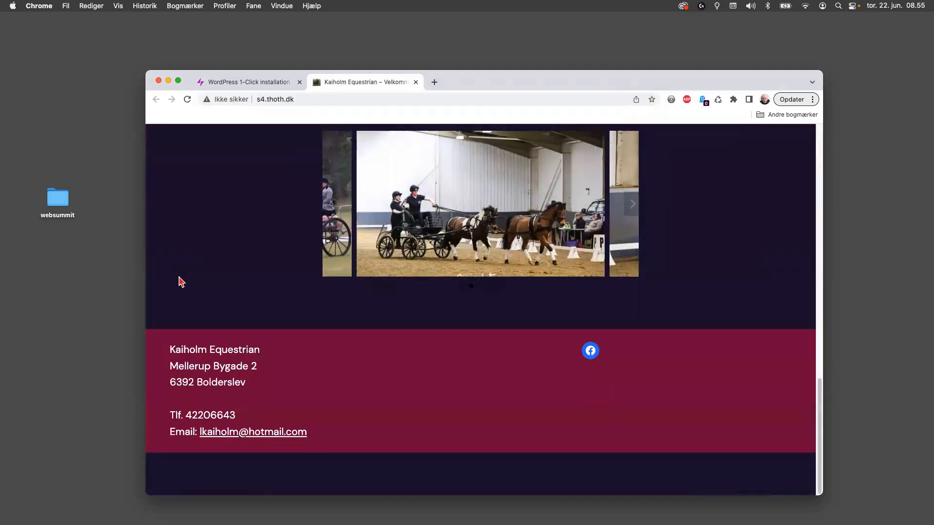
scroll("up", 3)
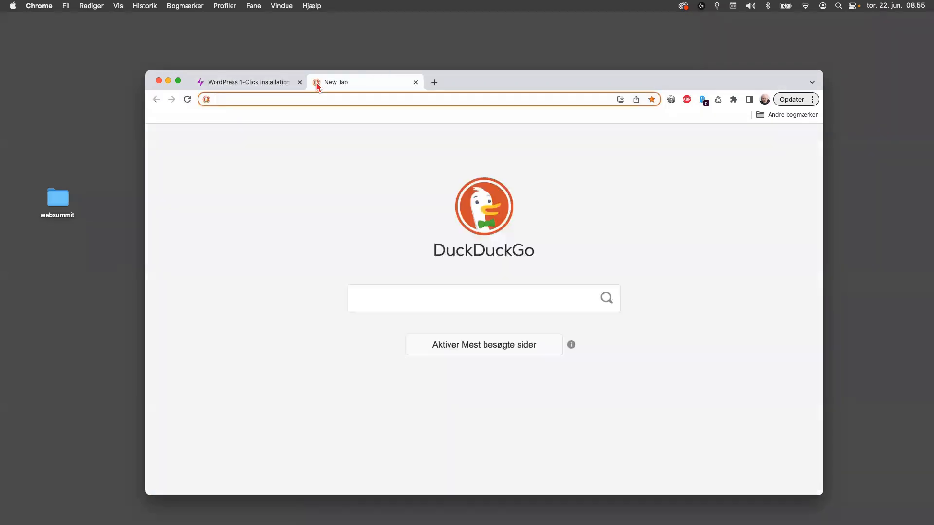
type("woo.thoth.dk")
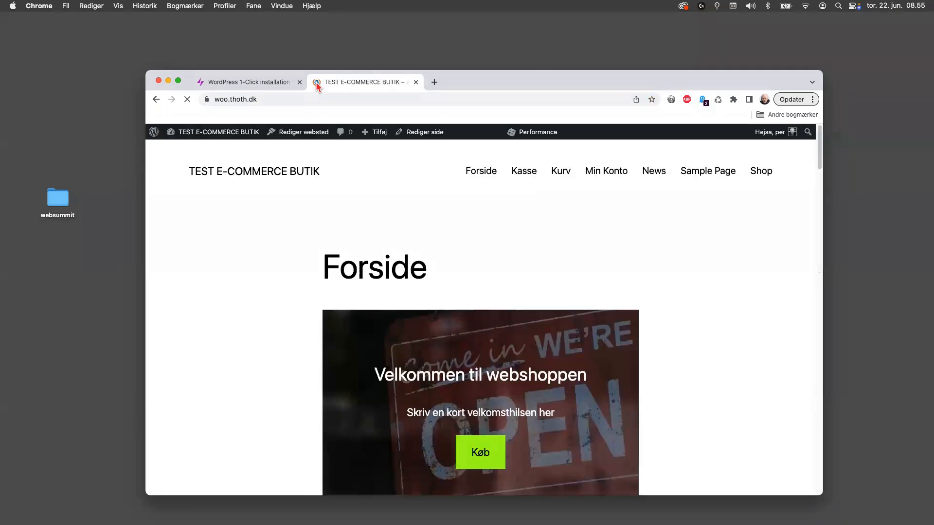
left_click(248, 81)
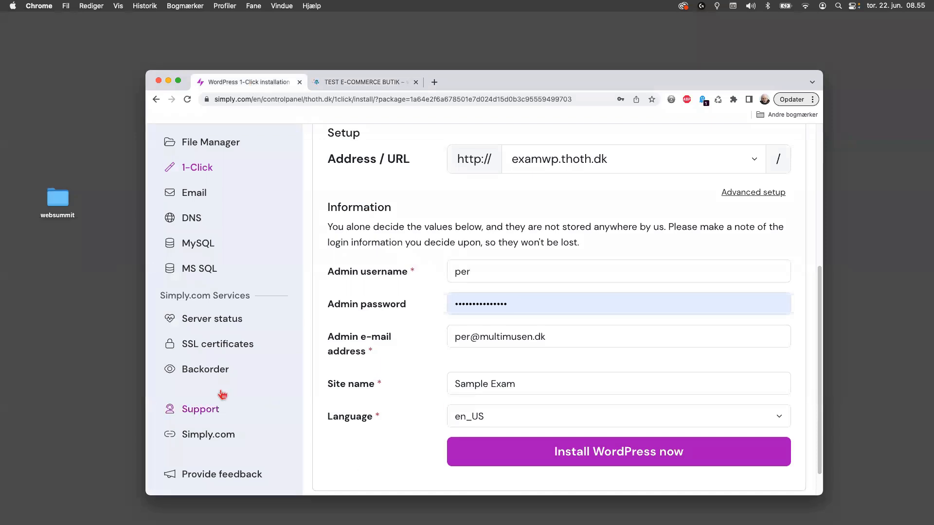
mouse_move(210, 346)
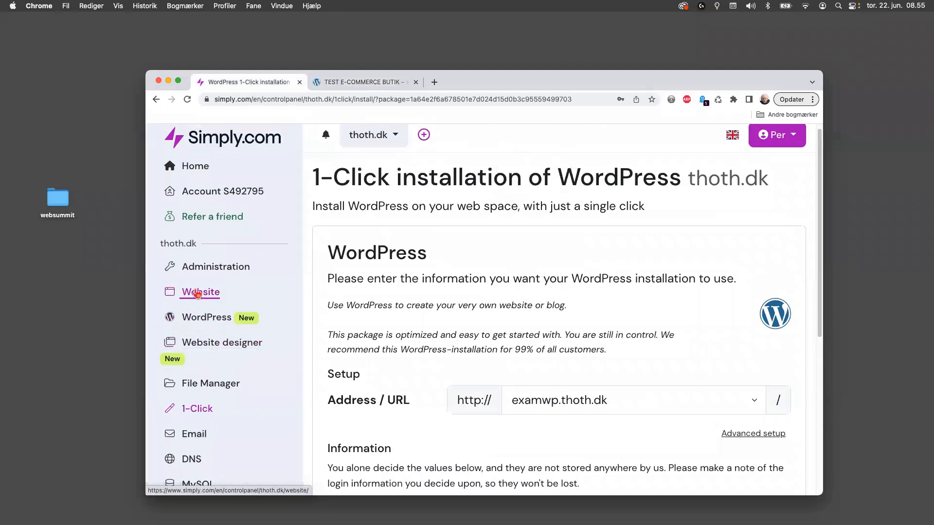
Open the thoth.dk File Manager showing the examwp, s4, woo and other subdomain folders.
left_click(200, 293)
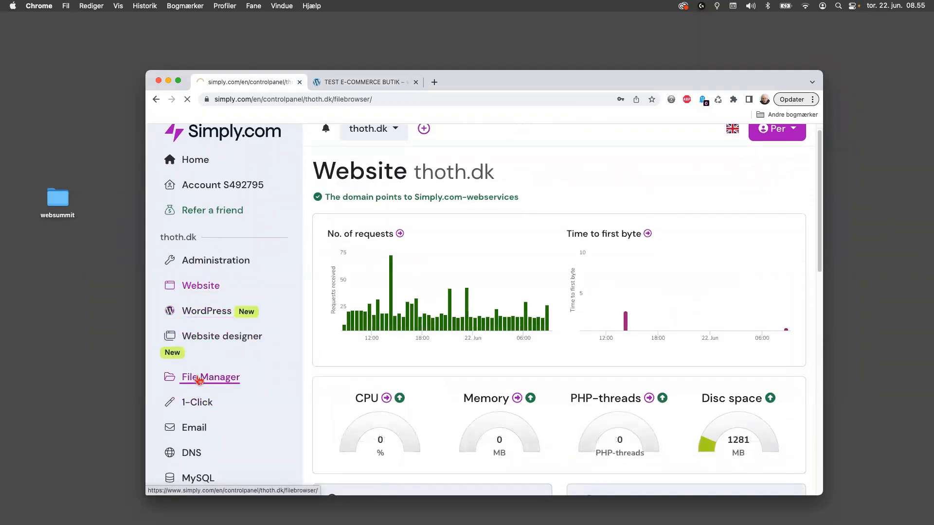
left_click(210, 377)
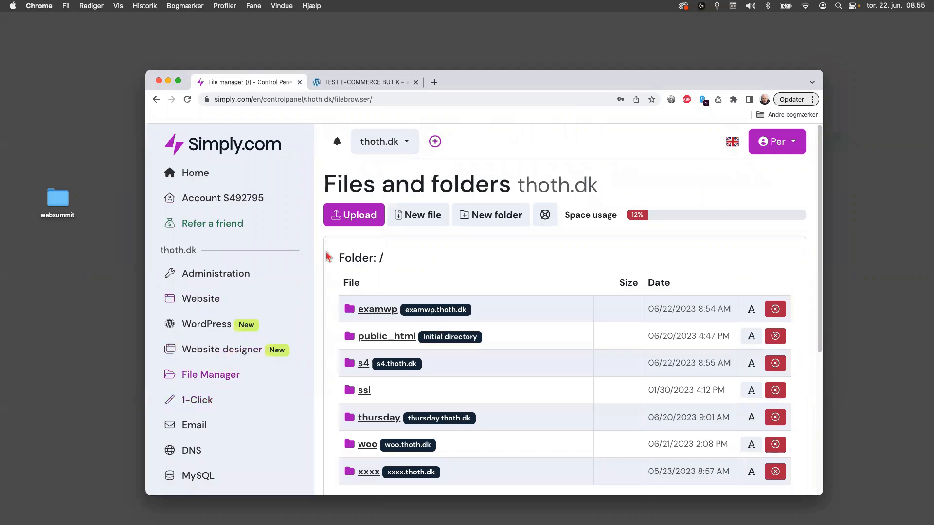
View the woo subdomain folder's WordPress files in File Manager.
scroll("down", 3)
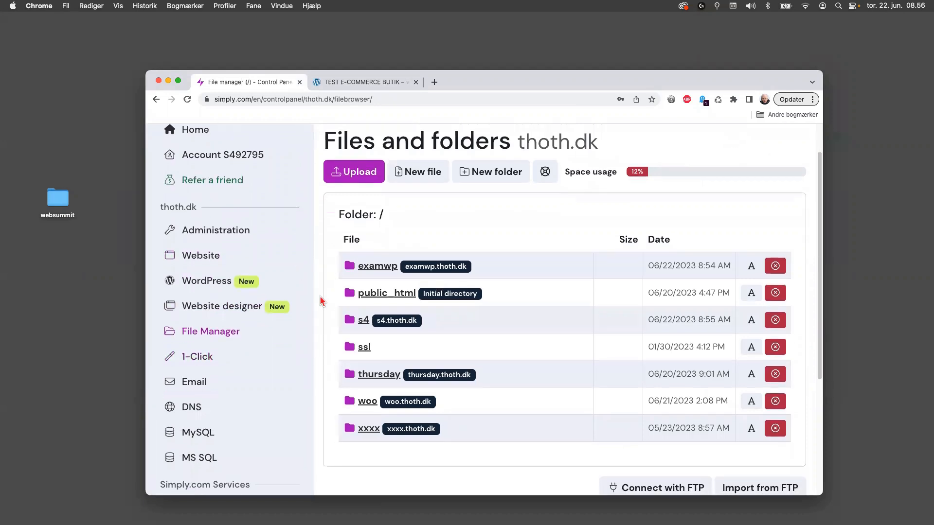
scroll("down", 3)
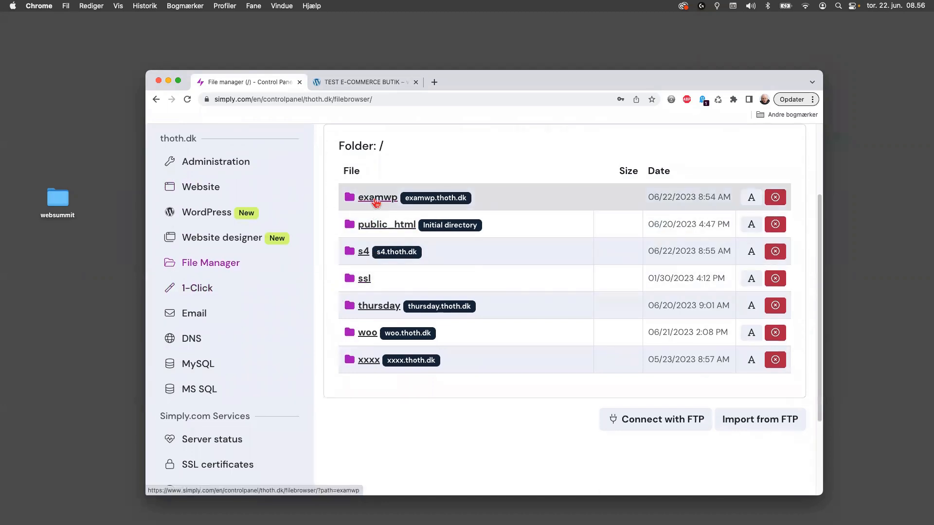
mouse_move(356, 203)
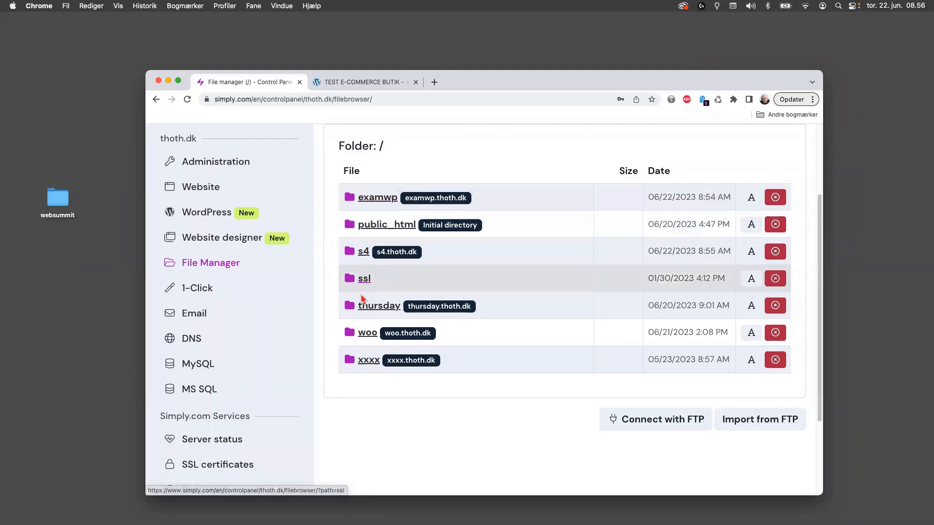
left_click(367, 333)
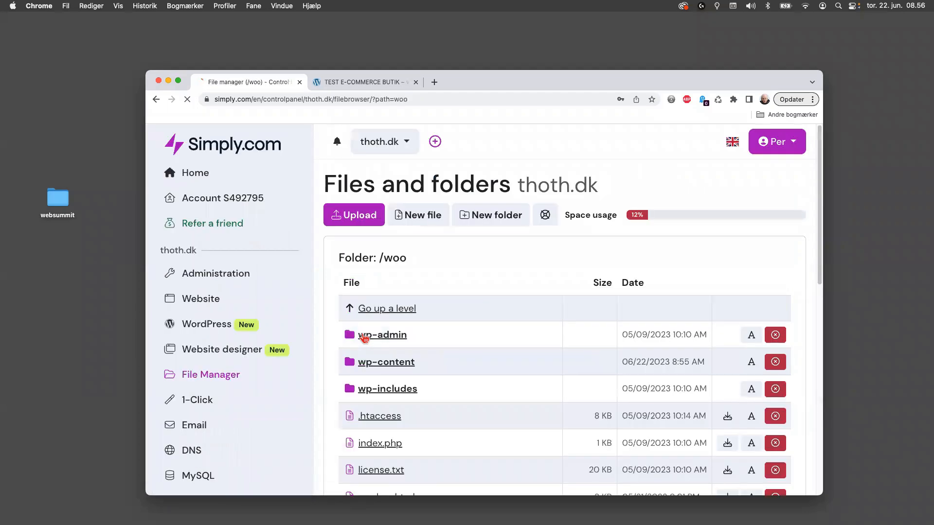
scroll("down", 3)
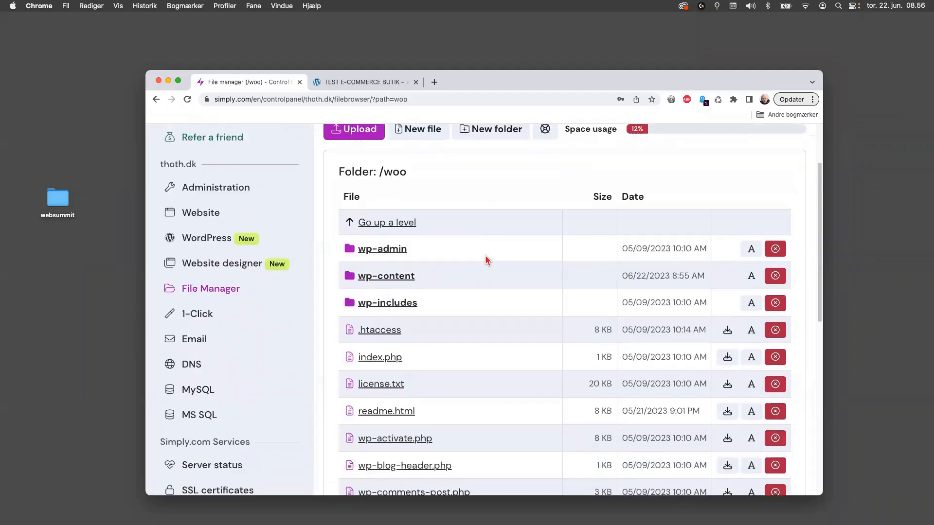
scroll("down", 3)
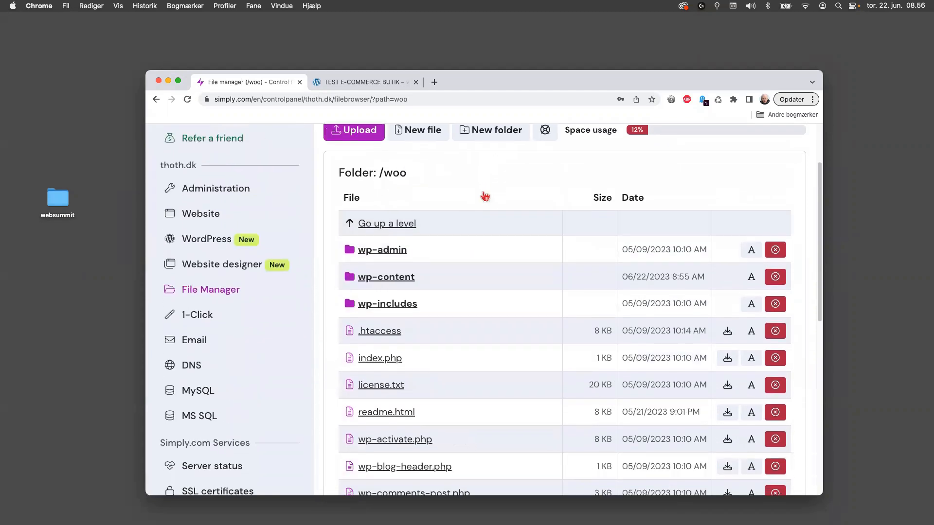
mouse_move(380, 277)
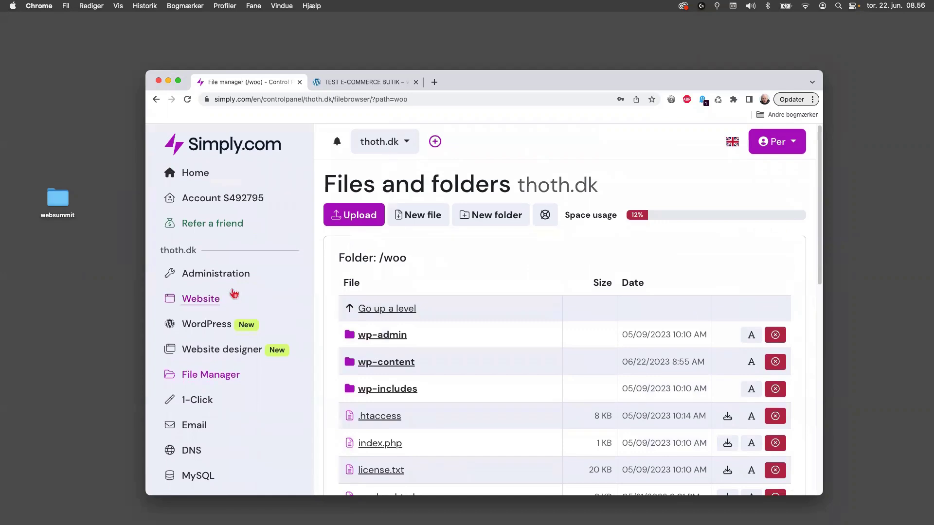
Go back to the thoth.dk Website overview and open the Subdomains page.
left_click(201, 299)
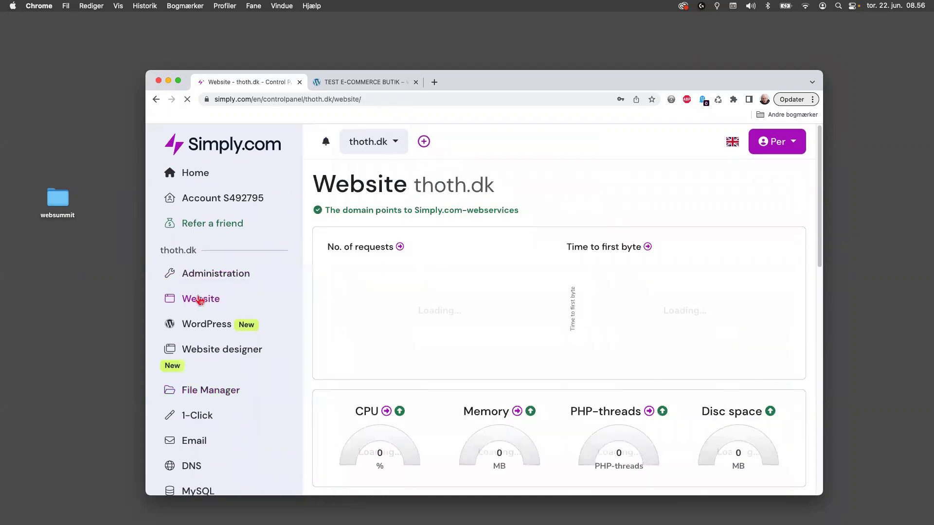
scroll("down", 3)
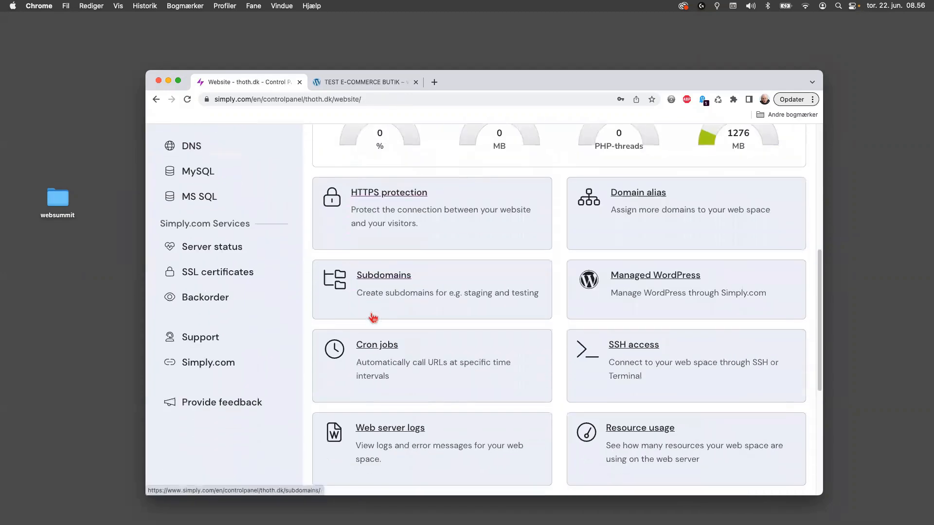
left_click(383, 275)
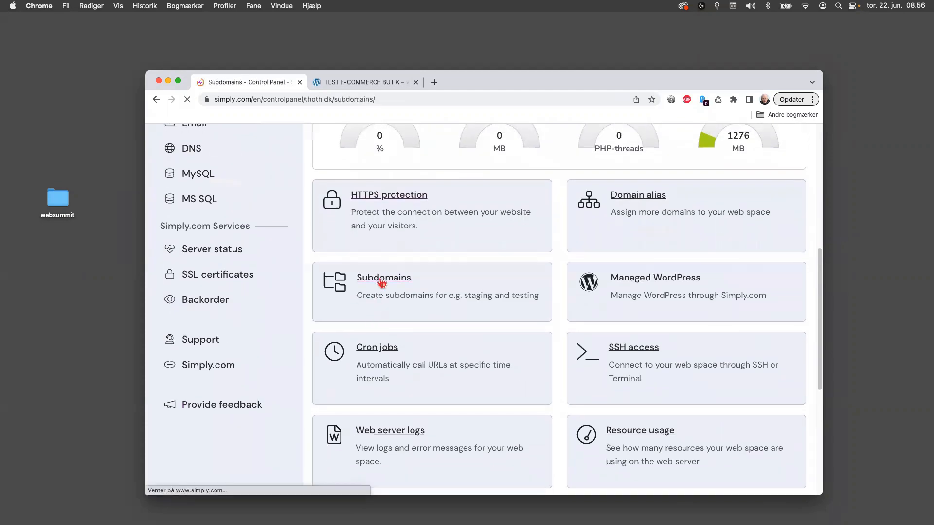